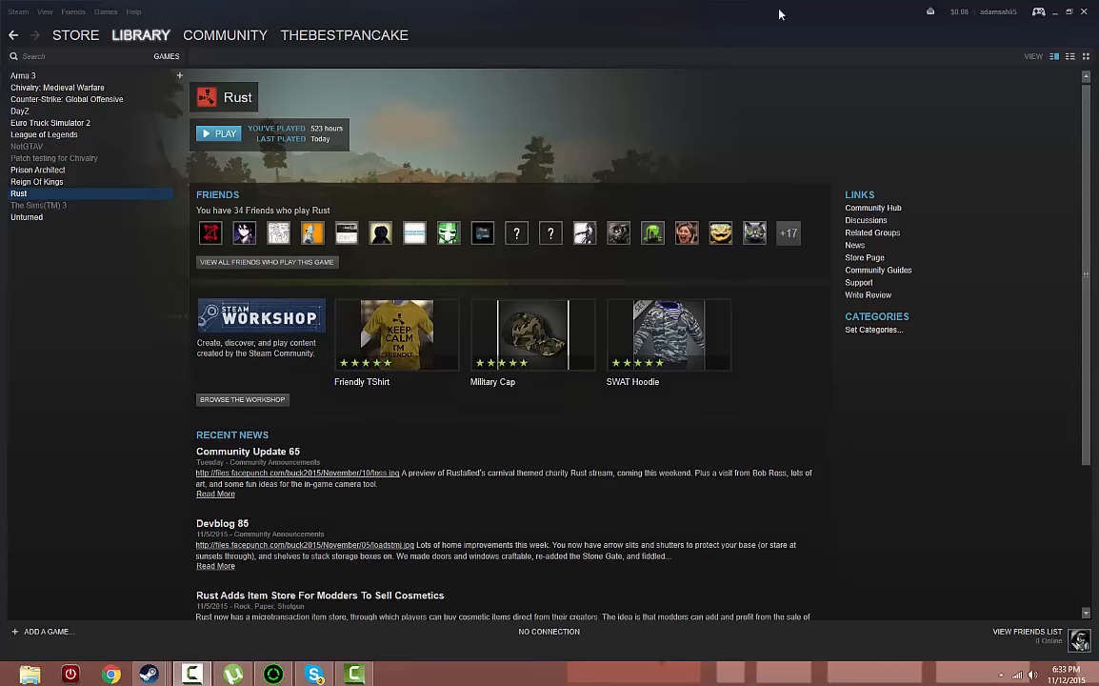
{"action": "mouse_move", "coordinate": [701, 7]}
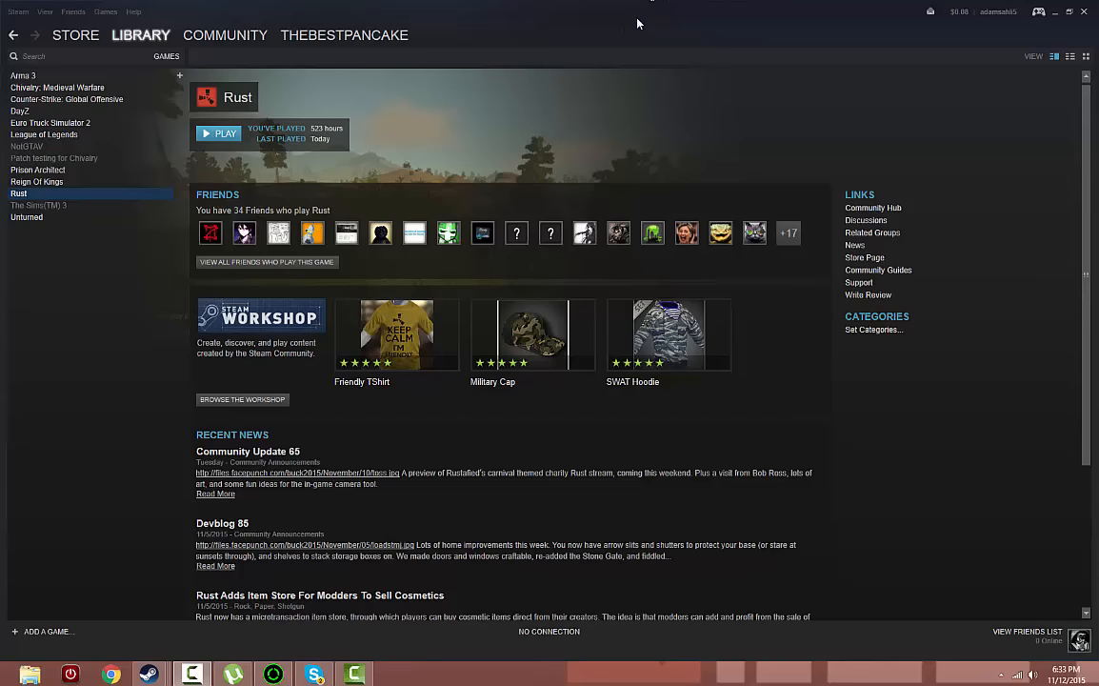
{"action": "mouse_move", "coordinate": [494, 37]}
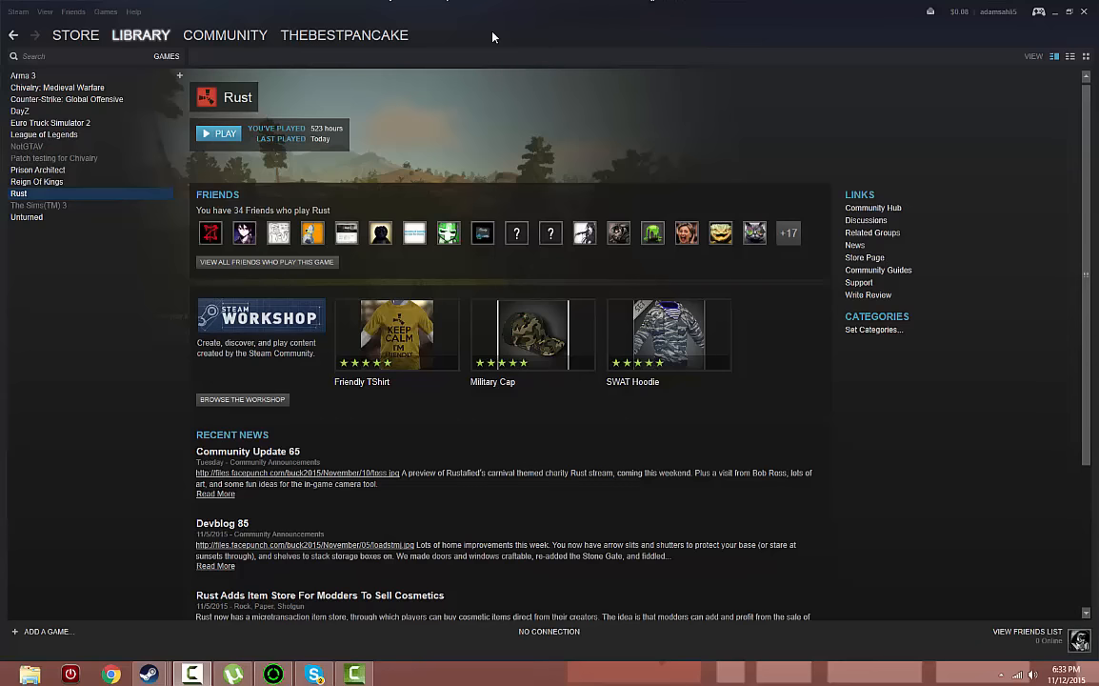
{"action": "mouse_move", "coordinate": [471, 62]}
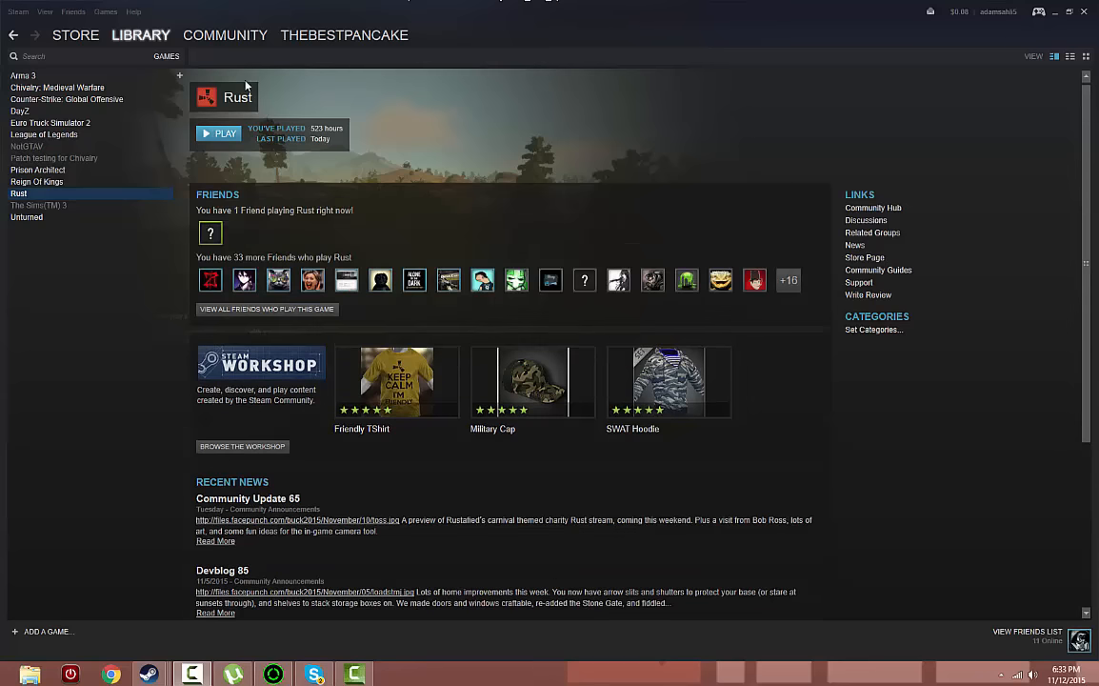
{"action": "mouse_move", "coordinate": [257, 264]}
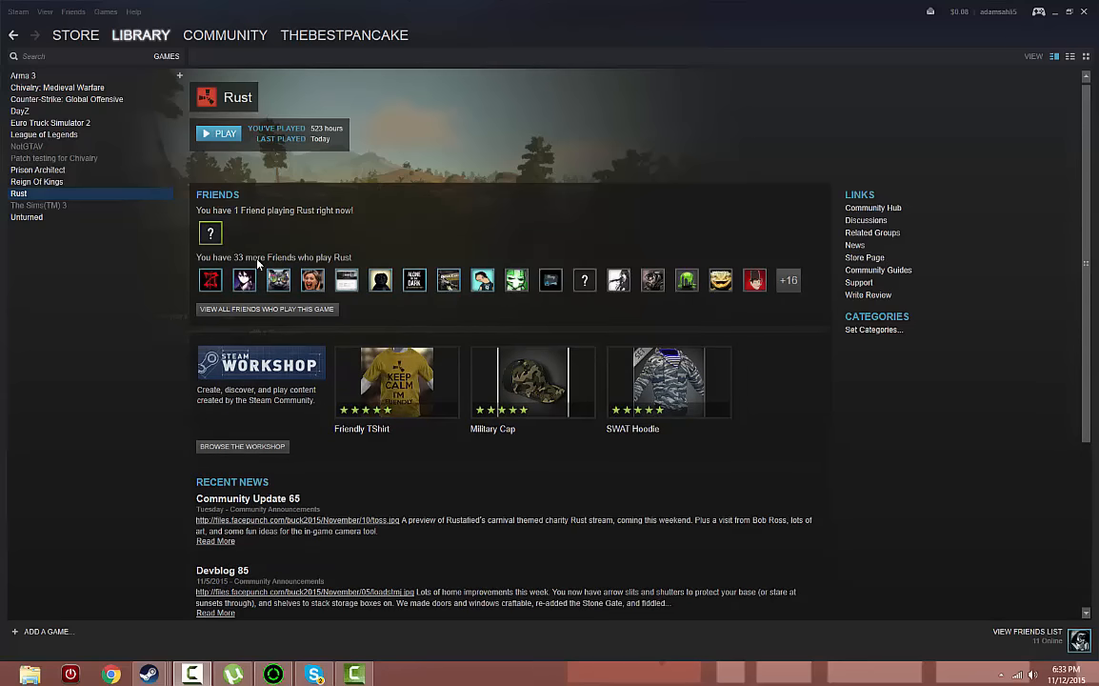
{"action": "mouse_move", "coordinate": [878, 152]}
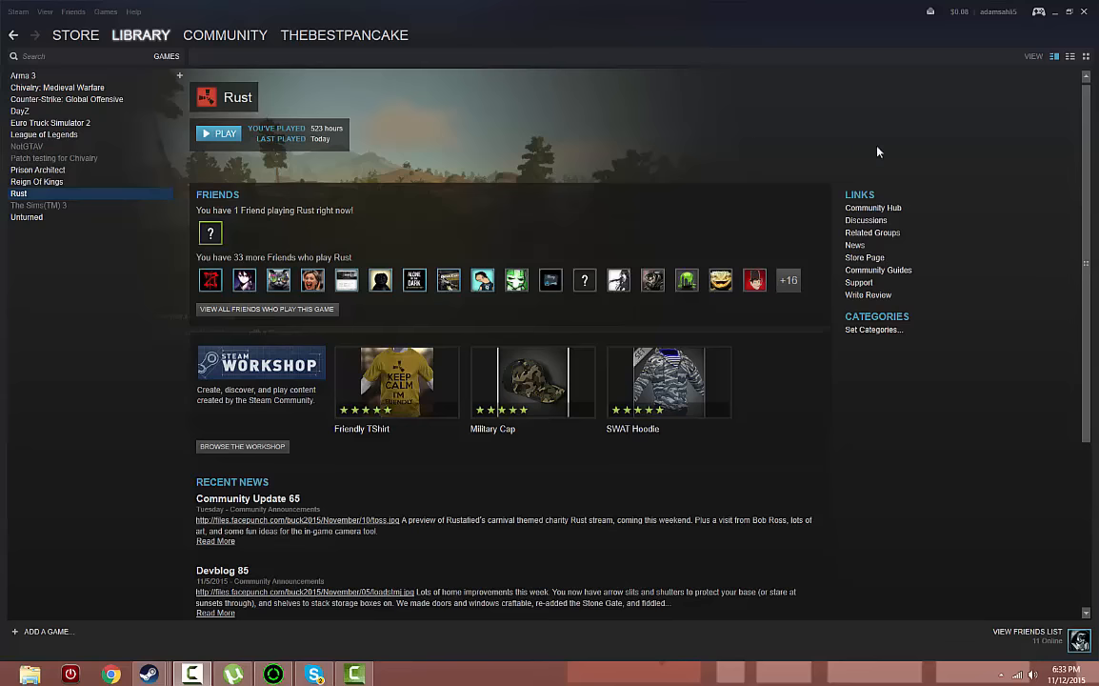
{"action": "mouse_move", "coordinate": [1005, 329]}
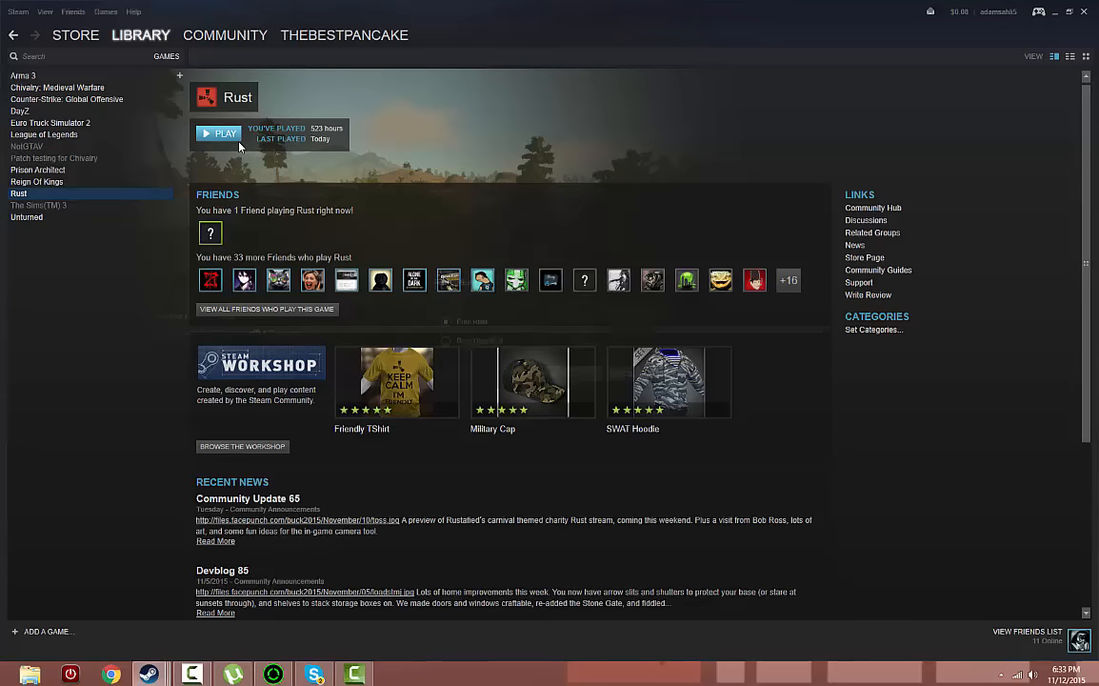
Launch Rust from the Steam library with the Play button
{"action": "left_click", "coordinate": [224, 133]}
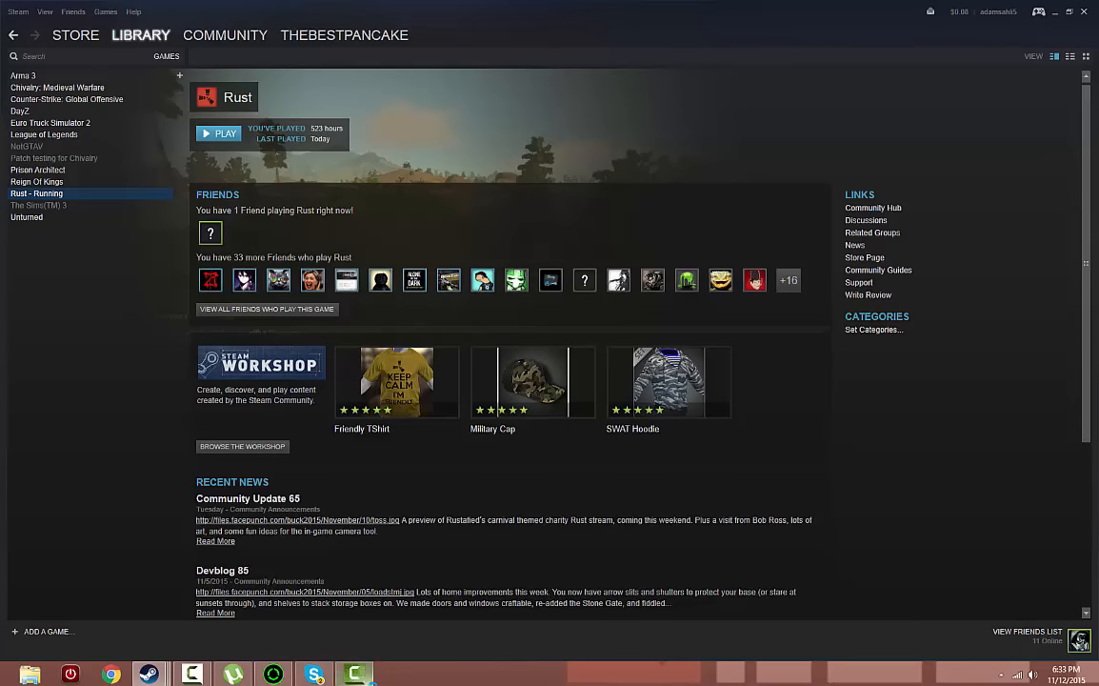
{"action": "mouse_move", "coordinate": [493, 435]}
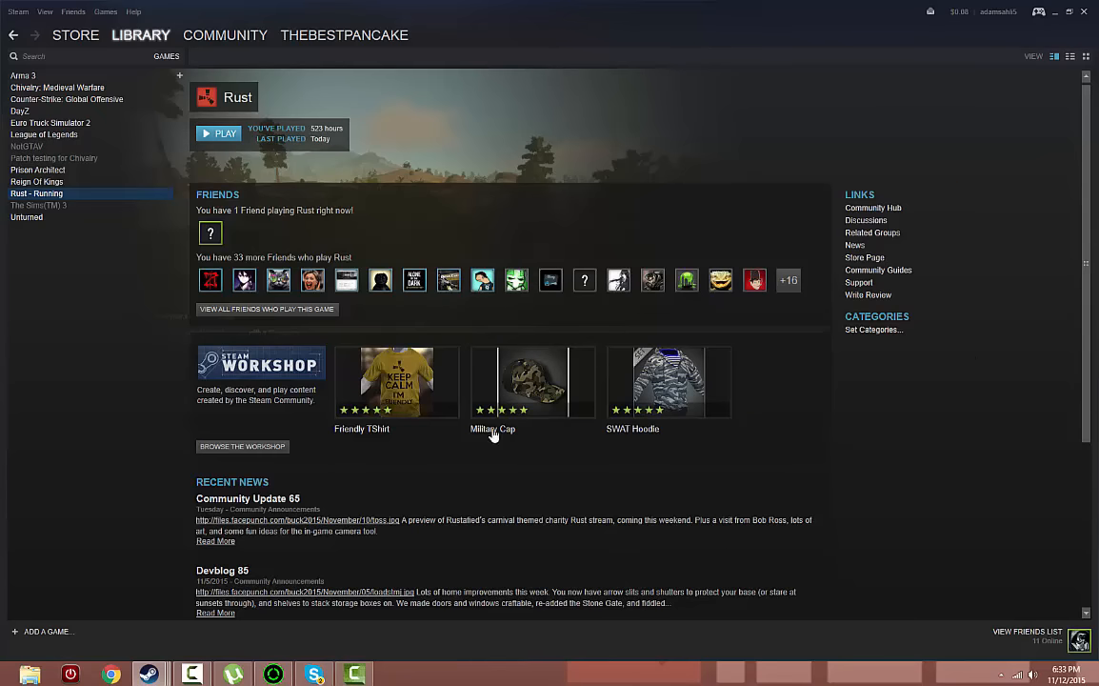
Keep 1280 x 720 resolution and Fast graphics quality, then start the game
{"action": "left_click", "coordinate": [218, 133]}
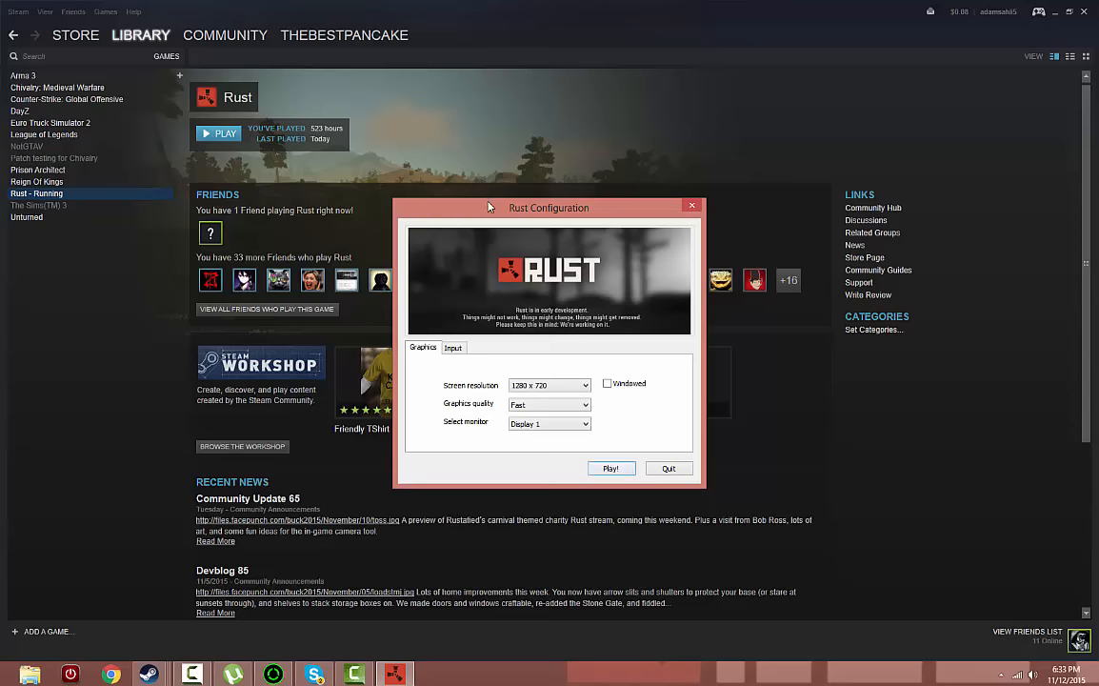
{"action": "left_click_drag", "start_coordinate": [548, 207], "coordinate": [591, 173]}
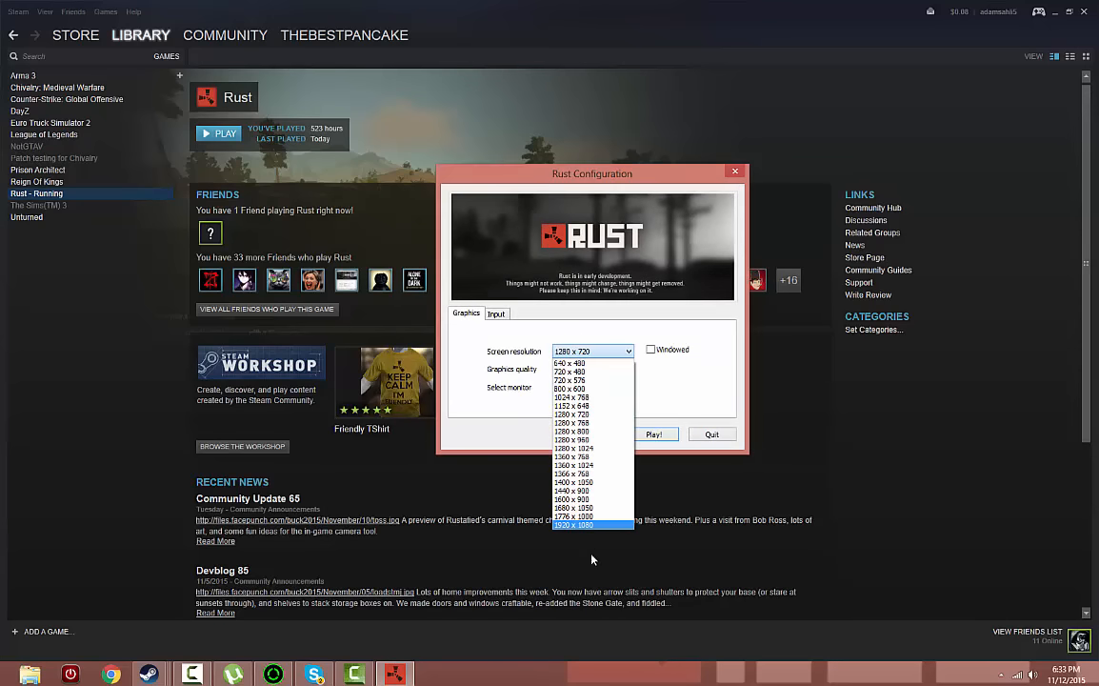
{"action": "mouse_move", "coordinate": [608, 534]}
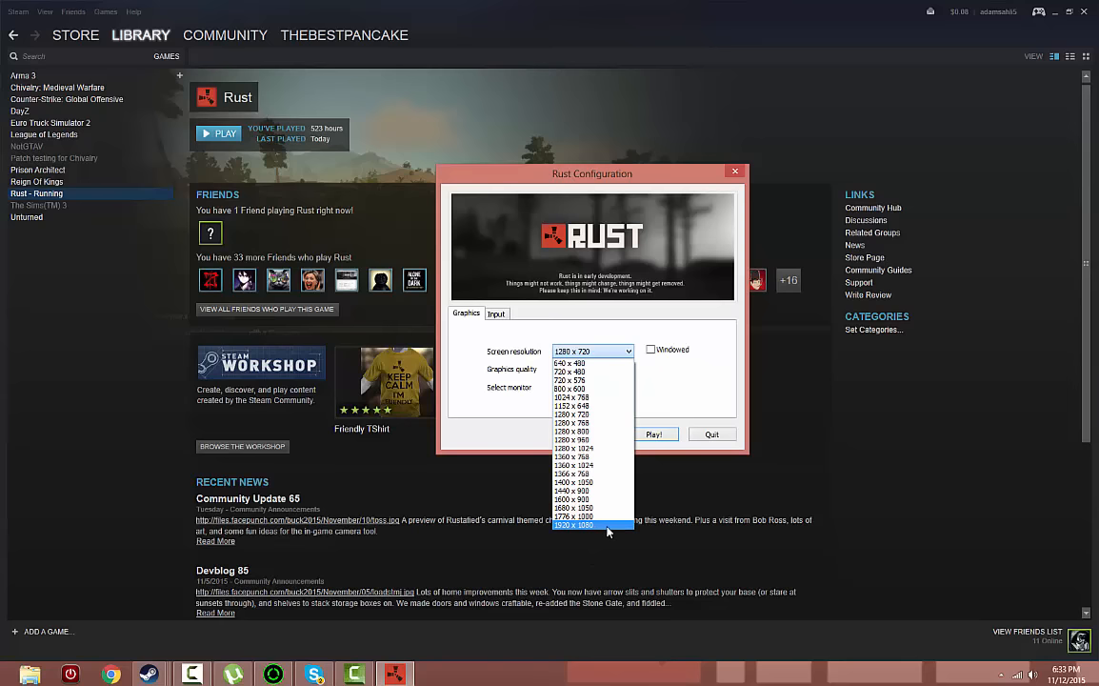
{"action": "mouse_move", "coordinate": [607, 531]}
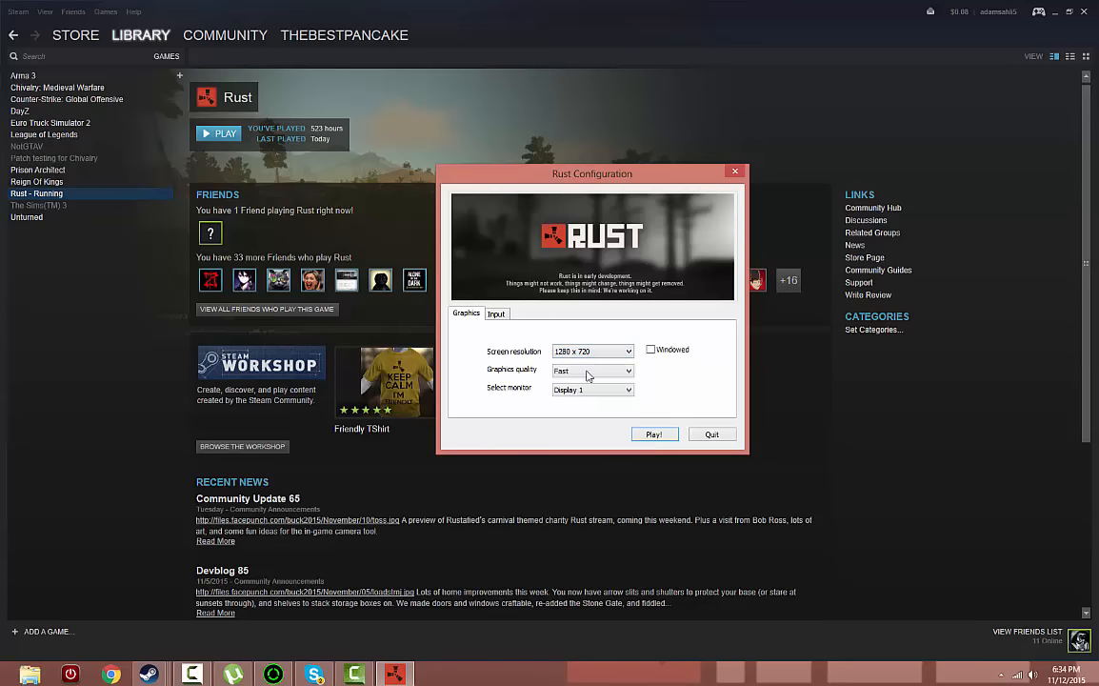
{"action": "mouse_move", "coordinate": [585, 381]}
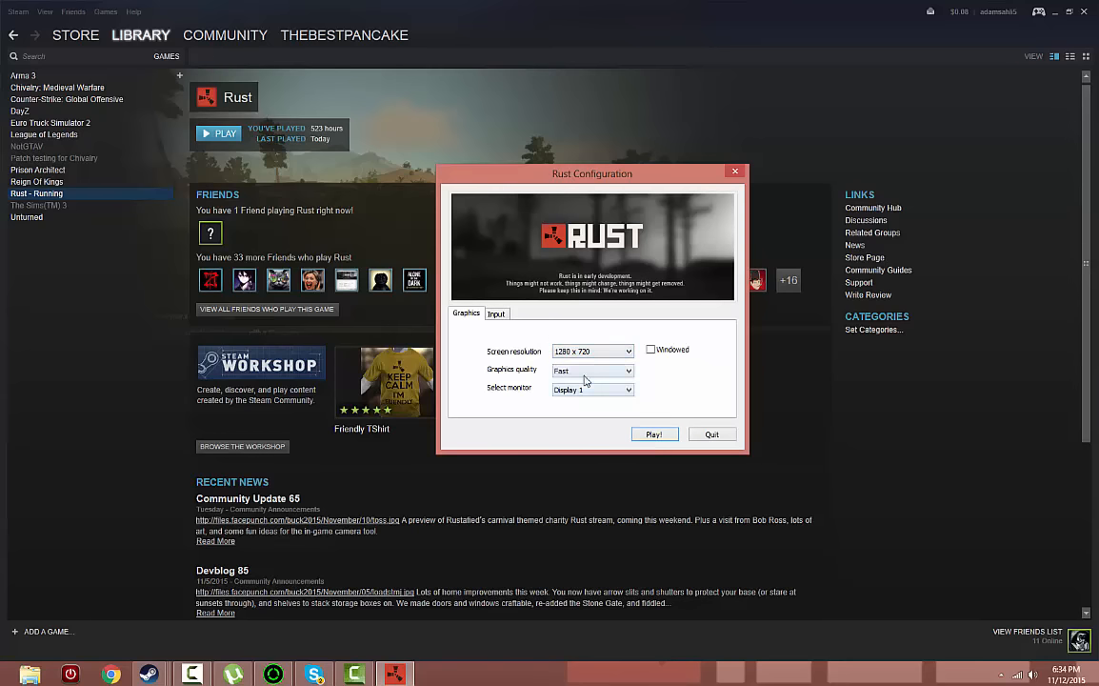
{"action": "left_click", "coordinate": [592, 371]}
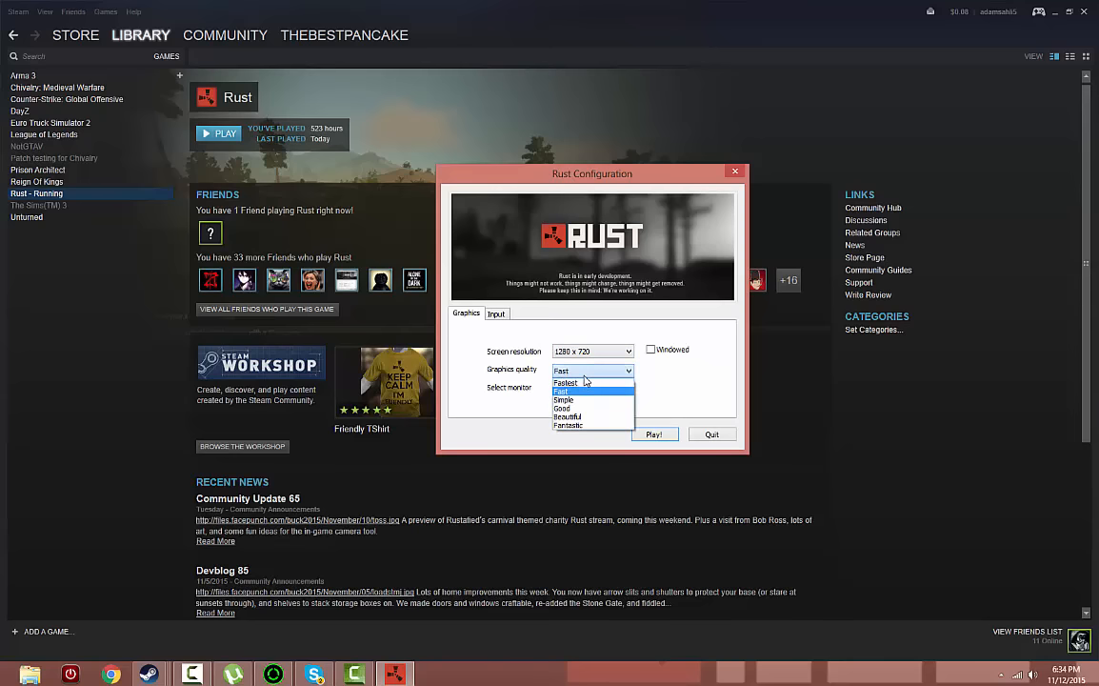
{"action": "left_click", "coordinate": [562, 391]}
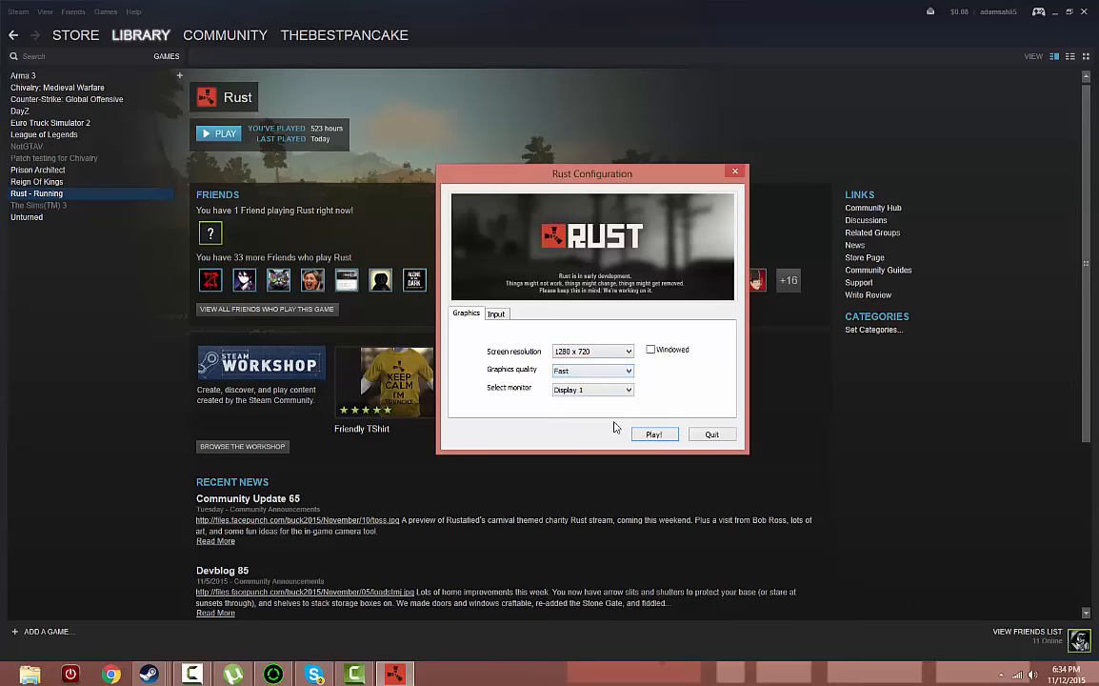
{"action": "left_click", "coordinate": [591, 369]}
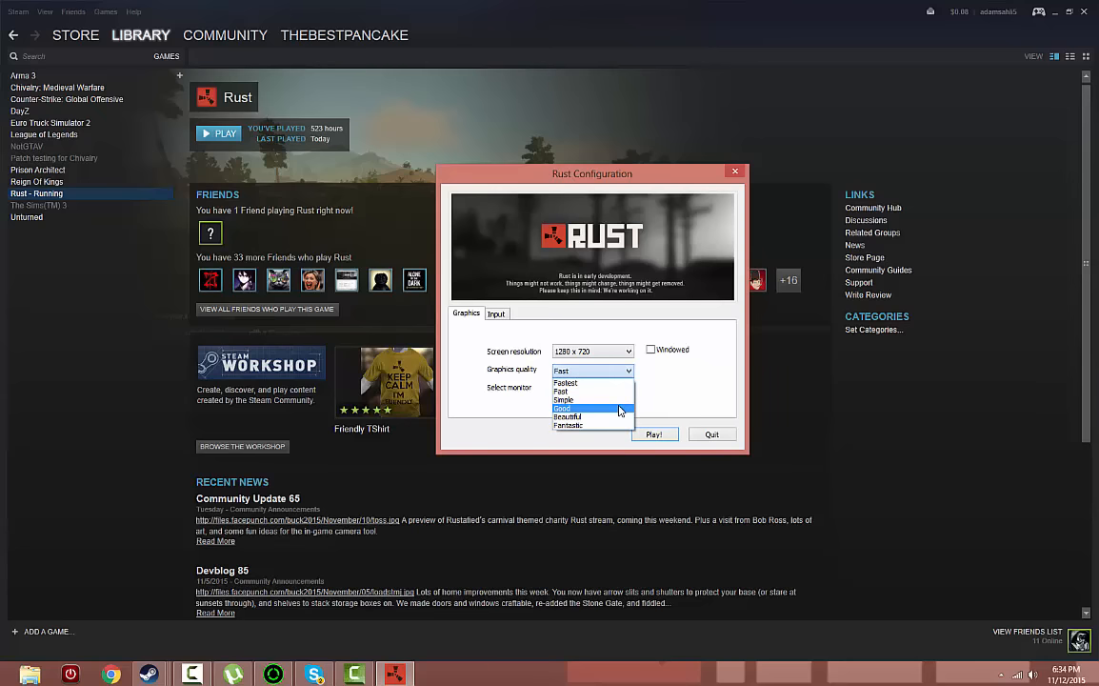
{"action": "mouse_move", "coordinate": [593, 392]}
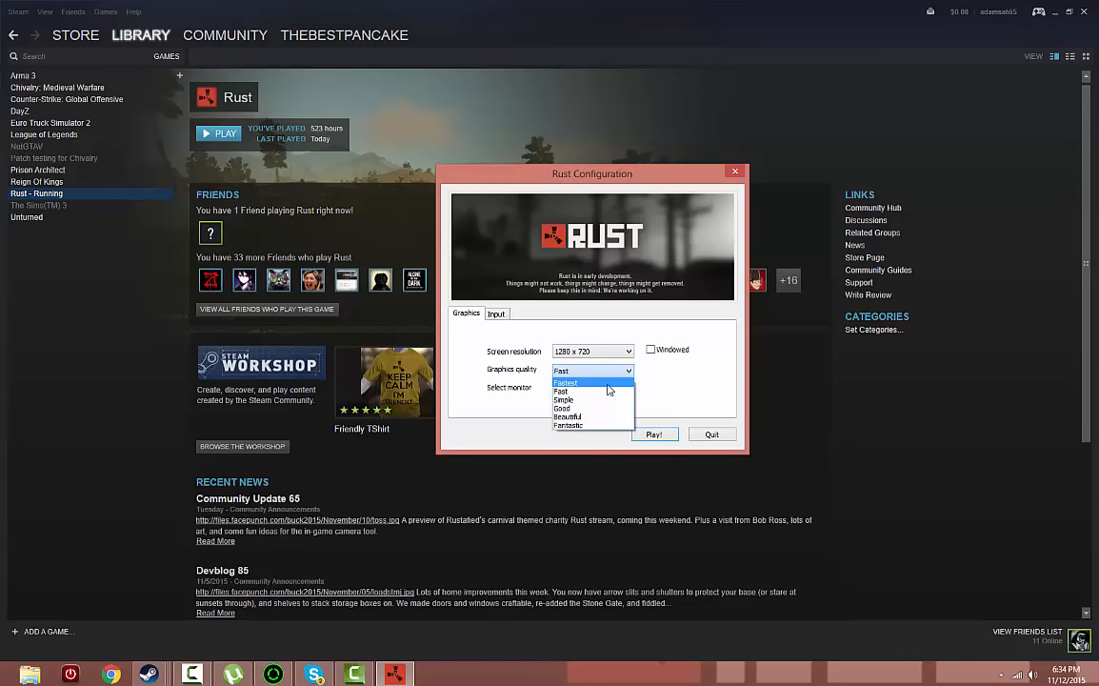
{"action": "mouse_move", "coordinate": [591, 391]}
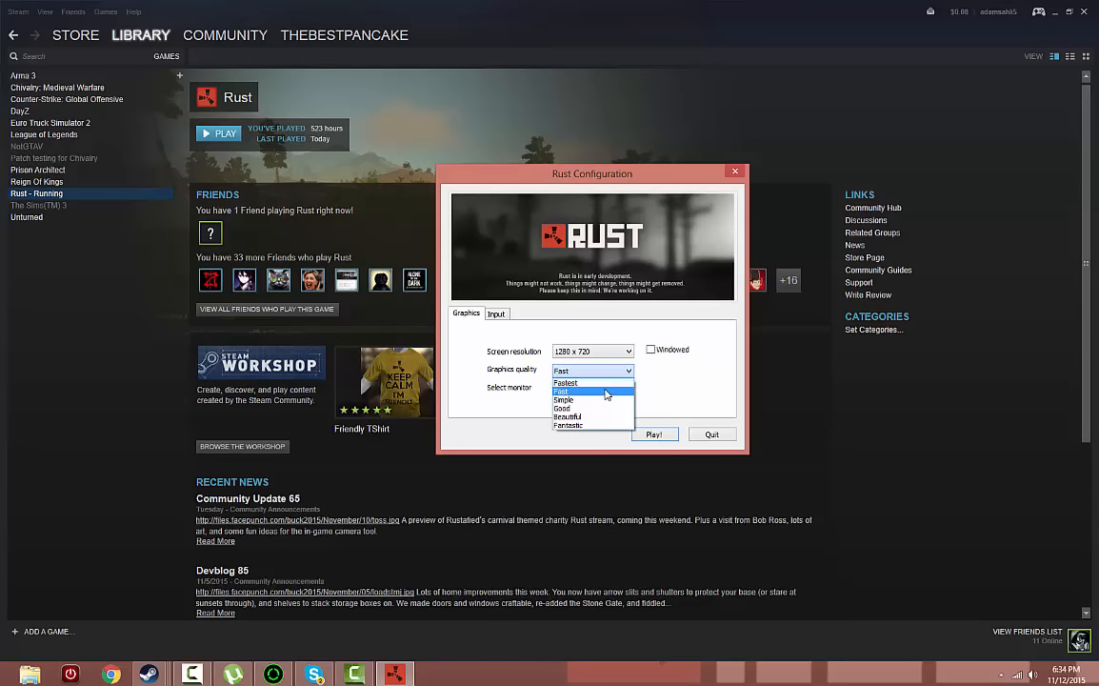
{"action": "left_click", "coordinate": [562, 391]}
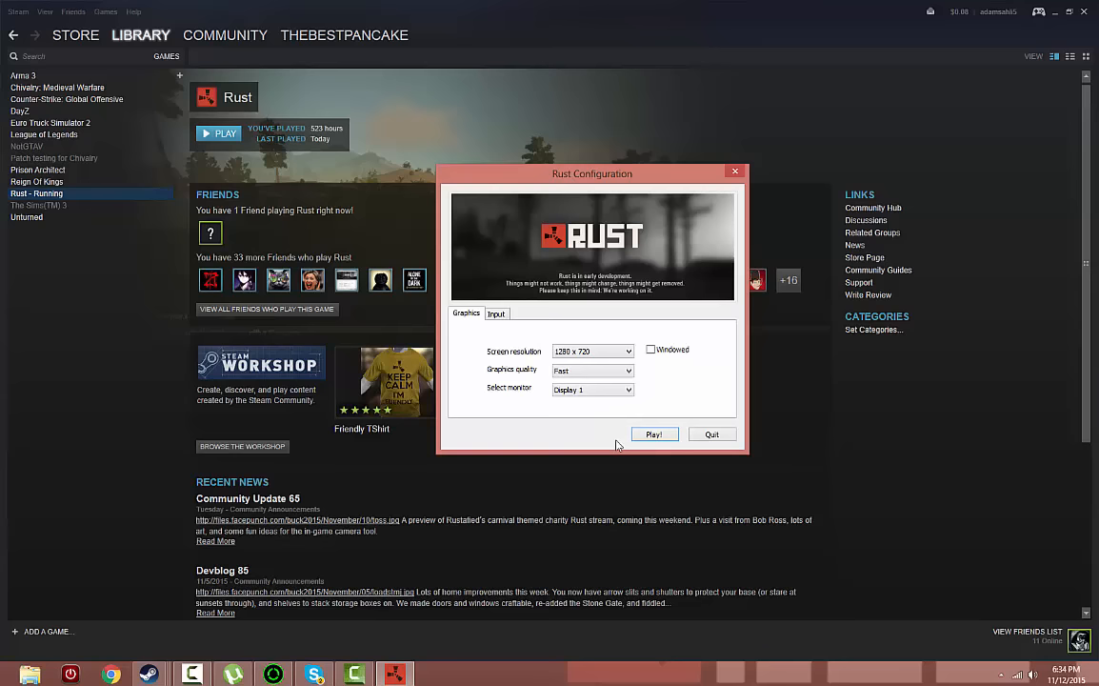
{"action": "mouse_move", "coordinate": [511, 346]}
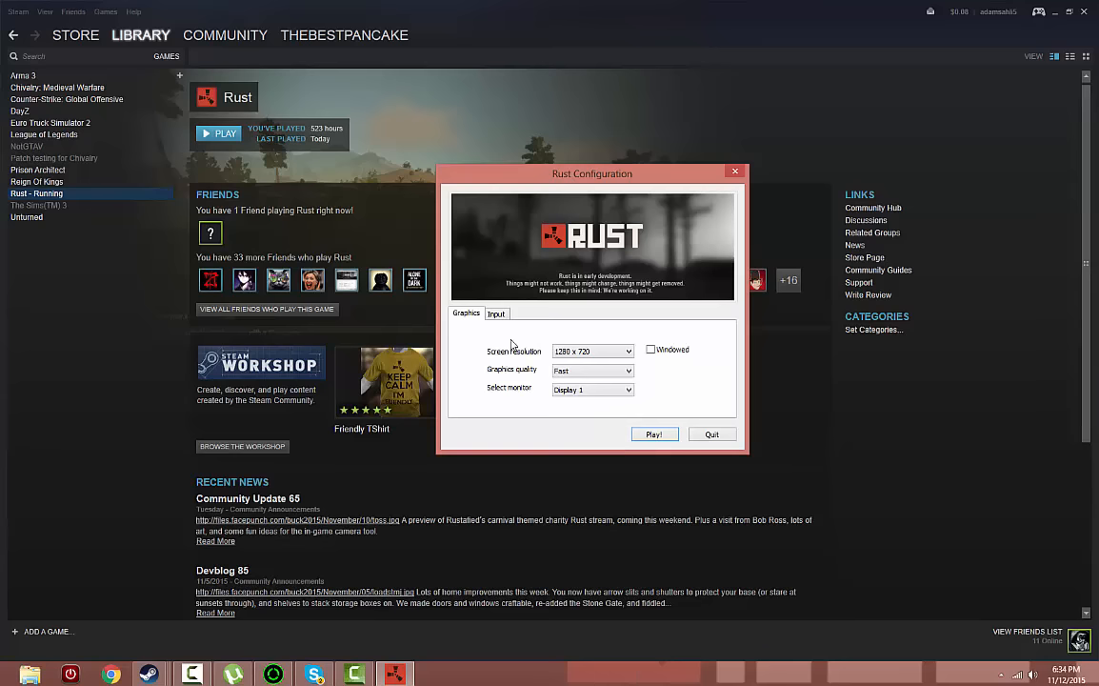
{"action": "mouse_move", "coordinate": [603, 384]}
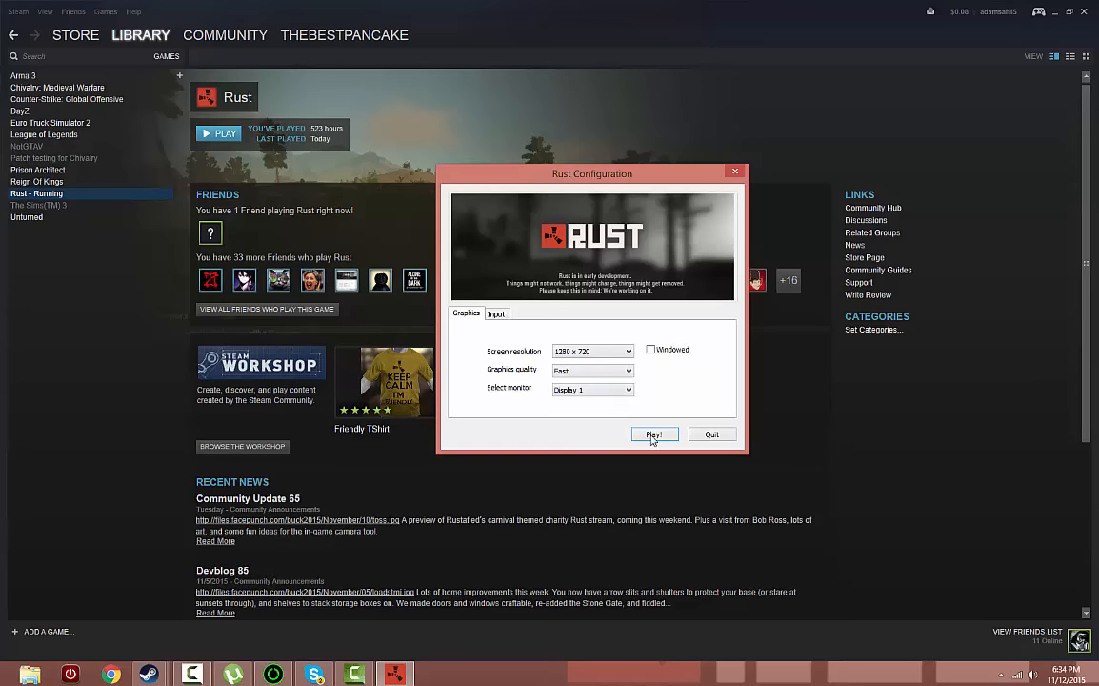
{"action": "left_click", "coordinate": [654, 434]}
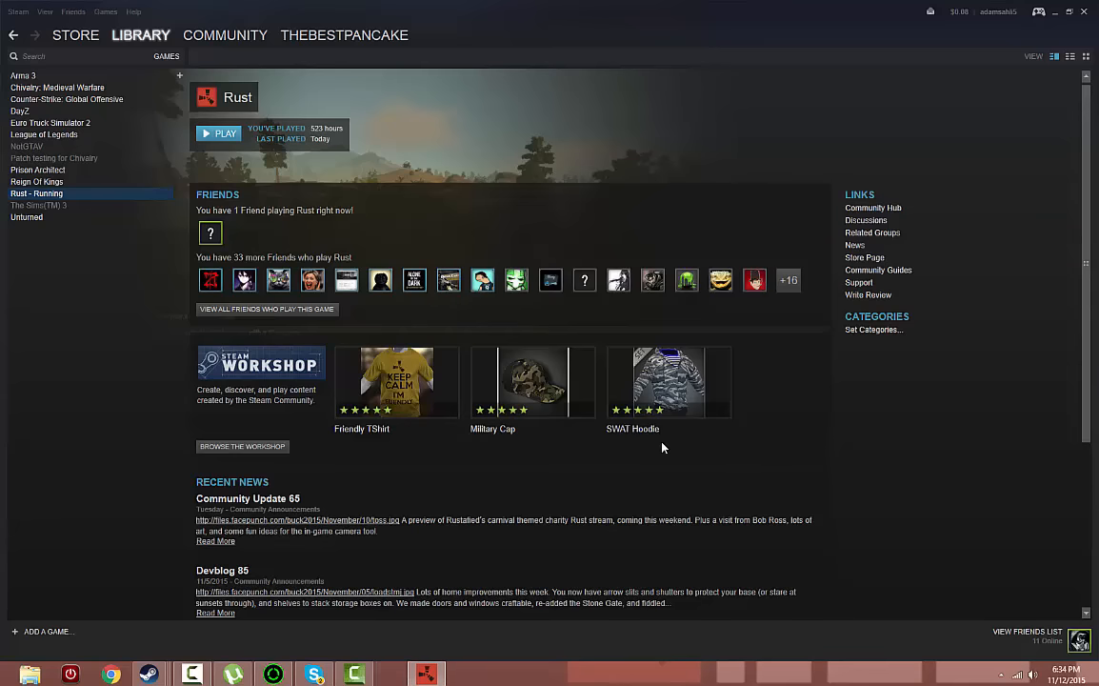
{"action": "left_click", "coordinate": [219, 133]}
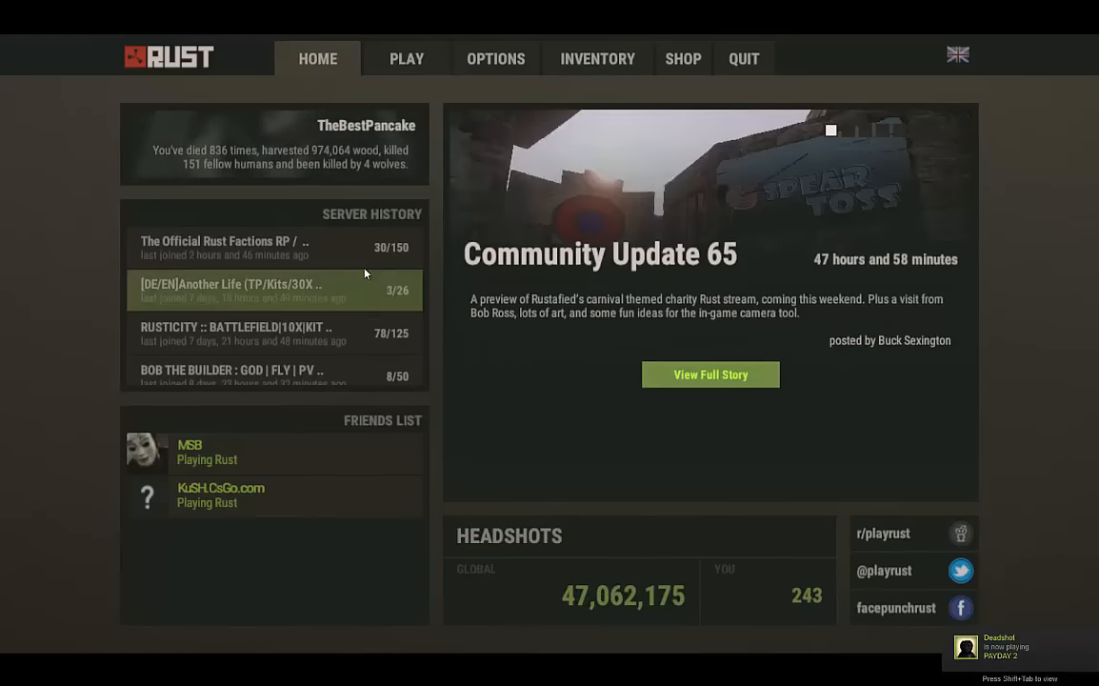
Open Options from the main menu, showing field of view 85, and toggle chat display
{"action": "left_click", "coordinate": [597, 58]}
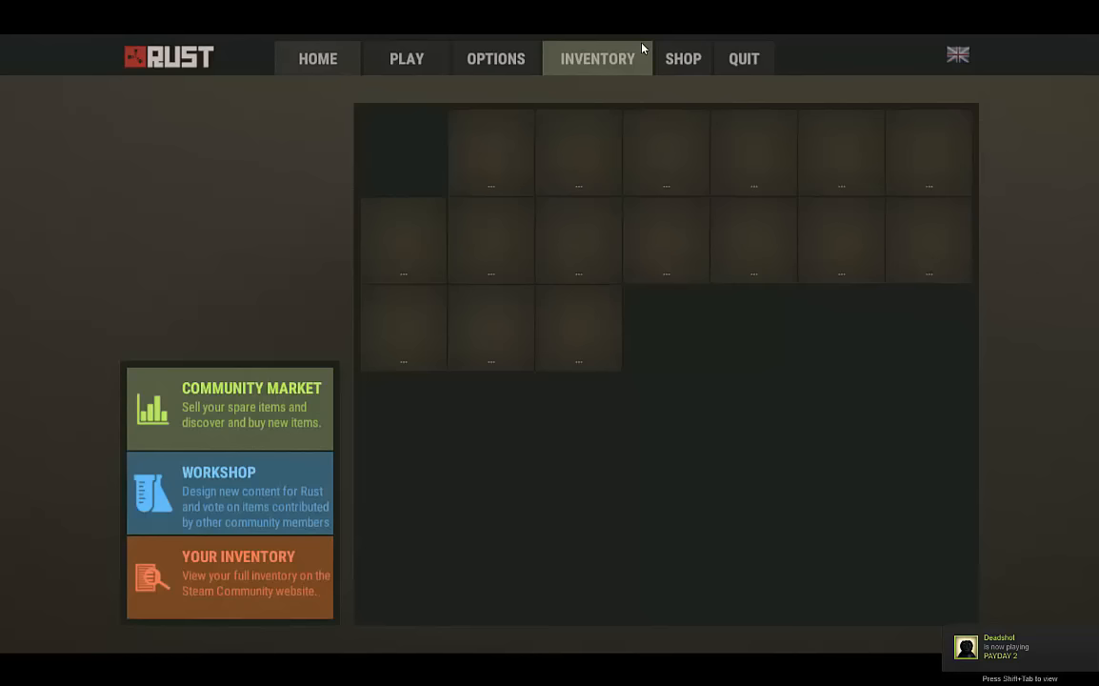
{"action": "left_click", "coordinate": [496, 58]}
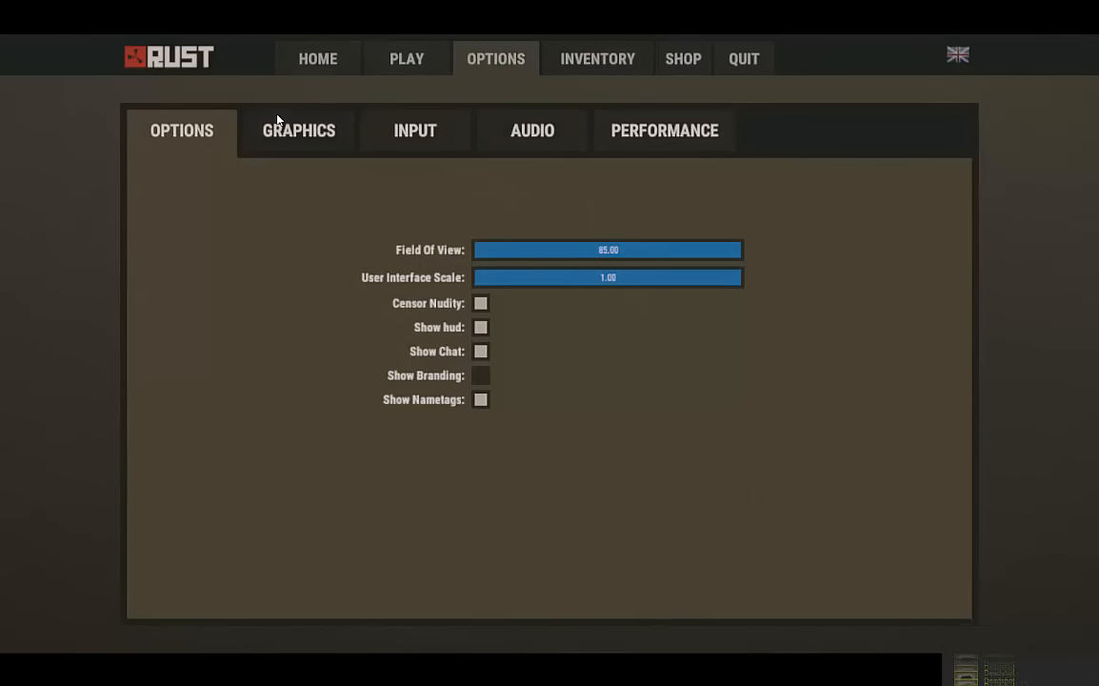
{"action": "mouse_move", "coordinate": [194, 79]}
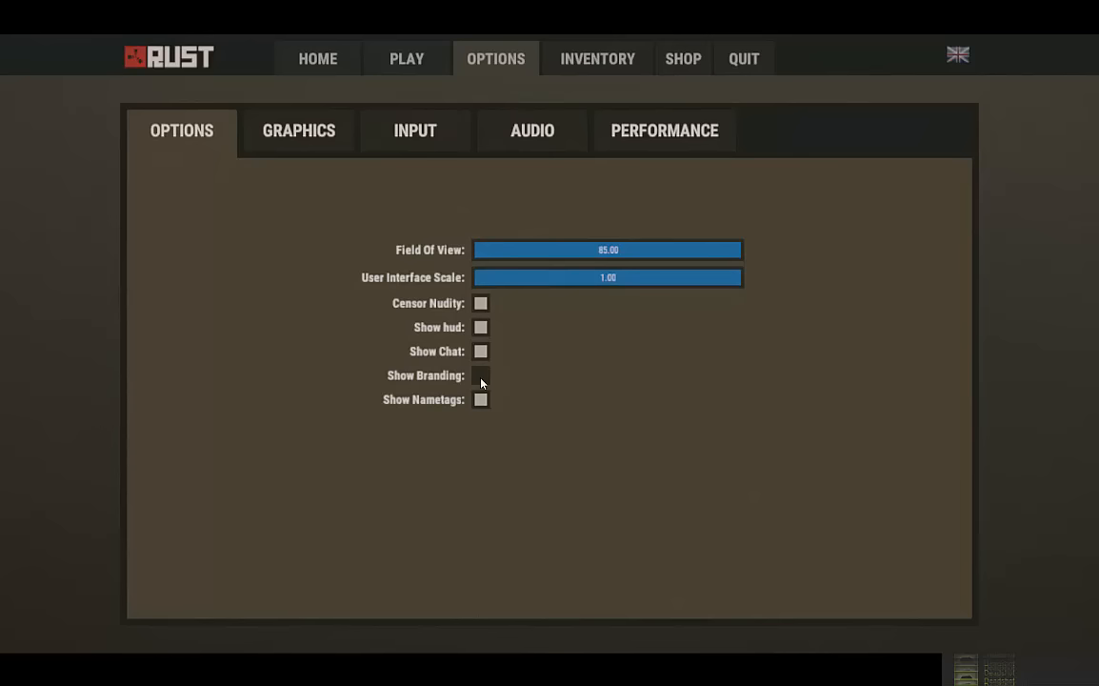
{"action": "mouse_move", "coordinate": [529, 229]}
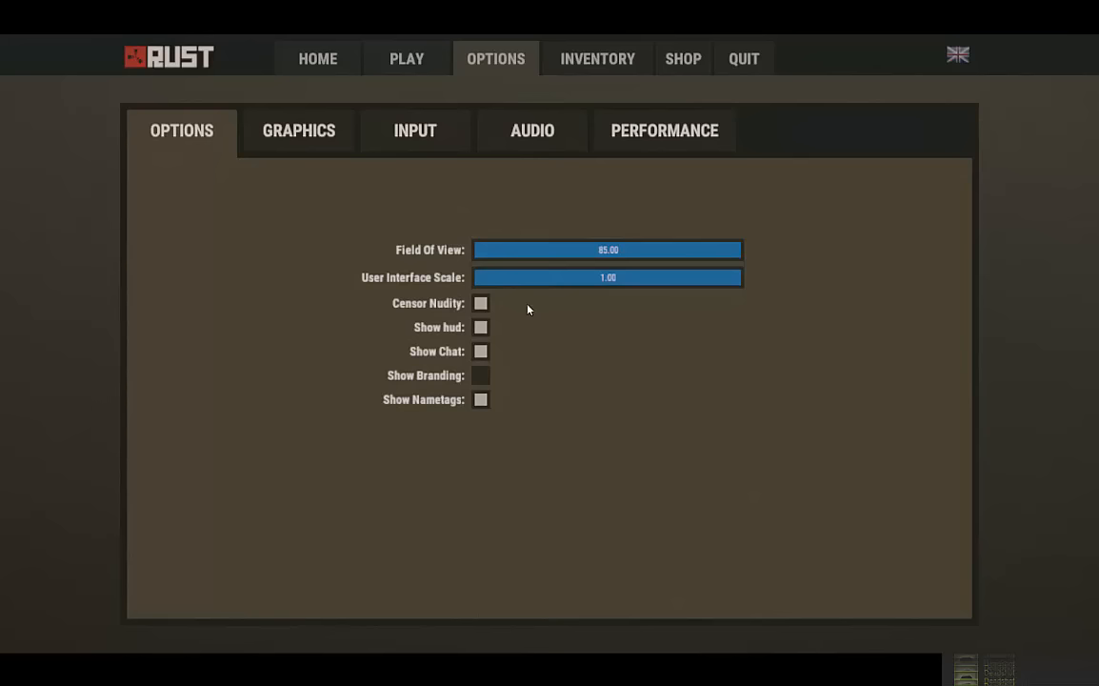
{"action": "mouse_move", "coordinate": [519, 337]}
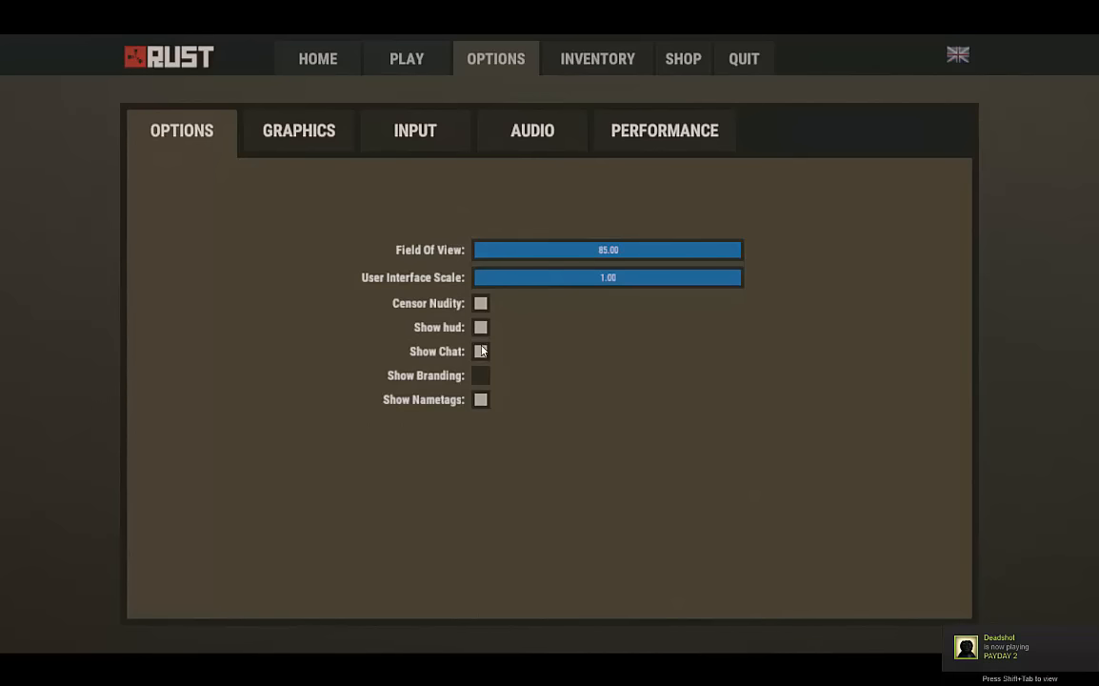
{"action": "left_click", "coordinate": [481, 351]}
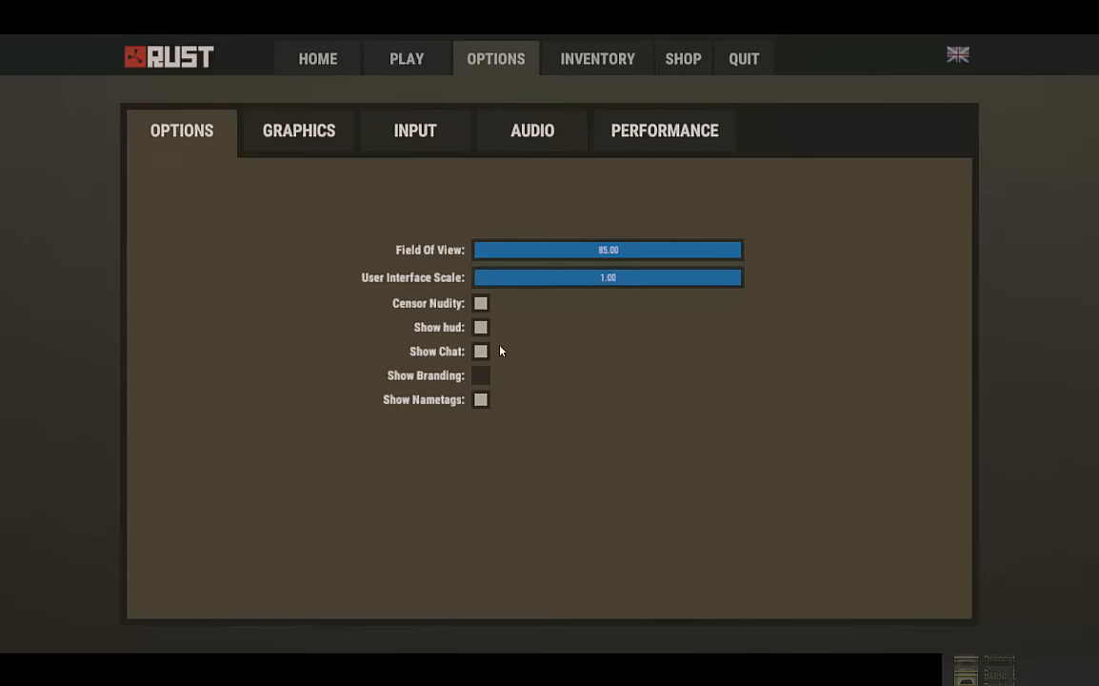
{"action": "mouse_move", "coordinate": [335, 392]}
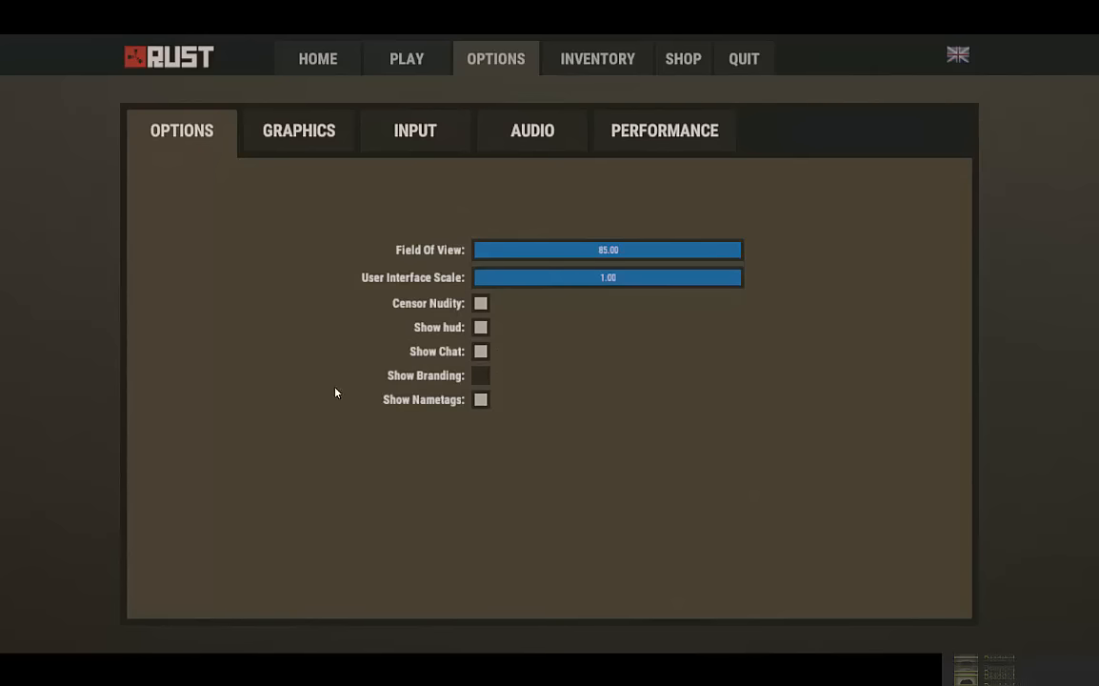
{"action": "mouse_move", "coordinate": [335, 183]}
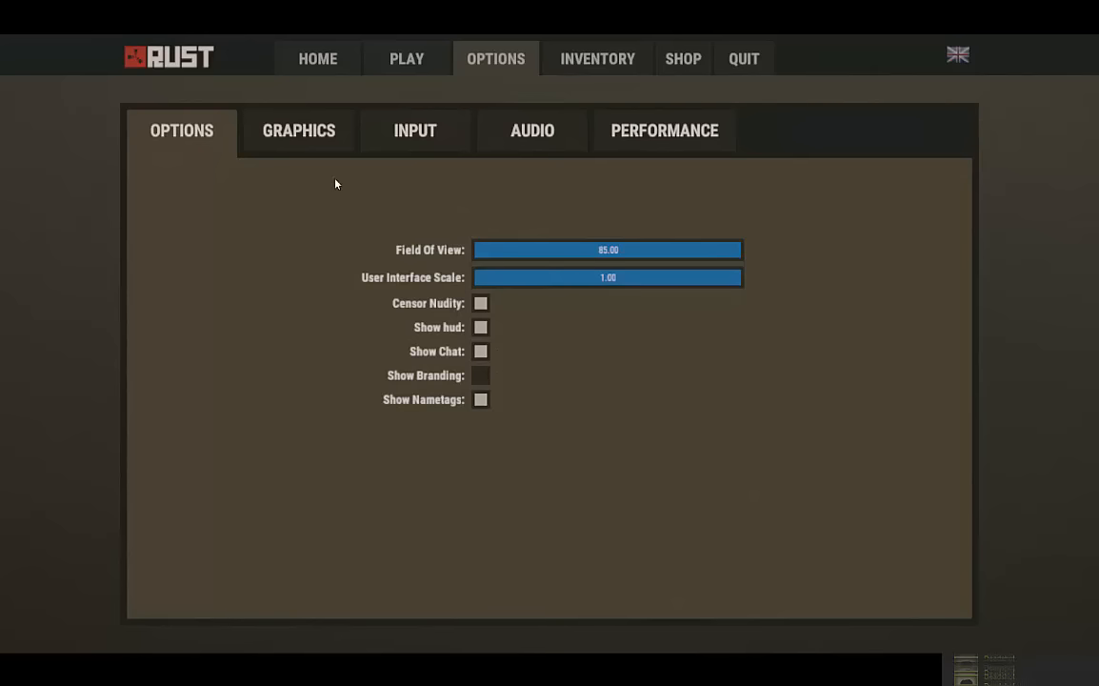
Keep shadow cascades at No Cascades, set water quality to 0, then view Input settings
{"action": "left_click", "coordinate": [298, 131]}
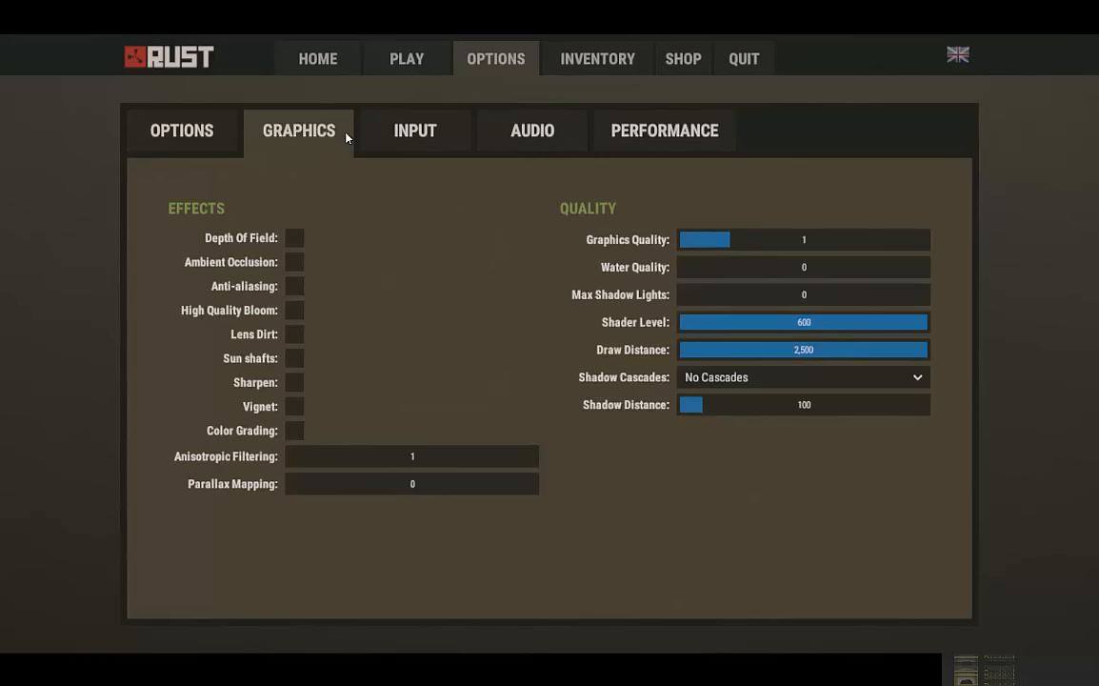
{"action": "mouse_move", "coordinate": [838, 206]}
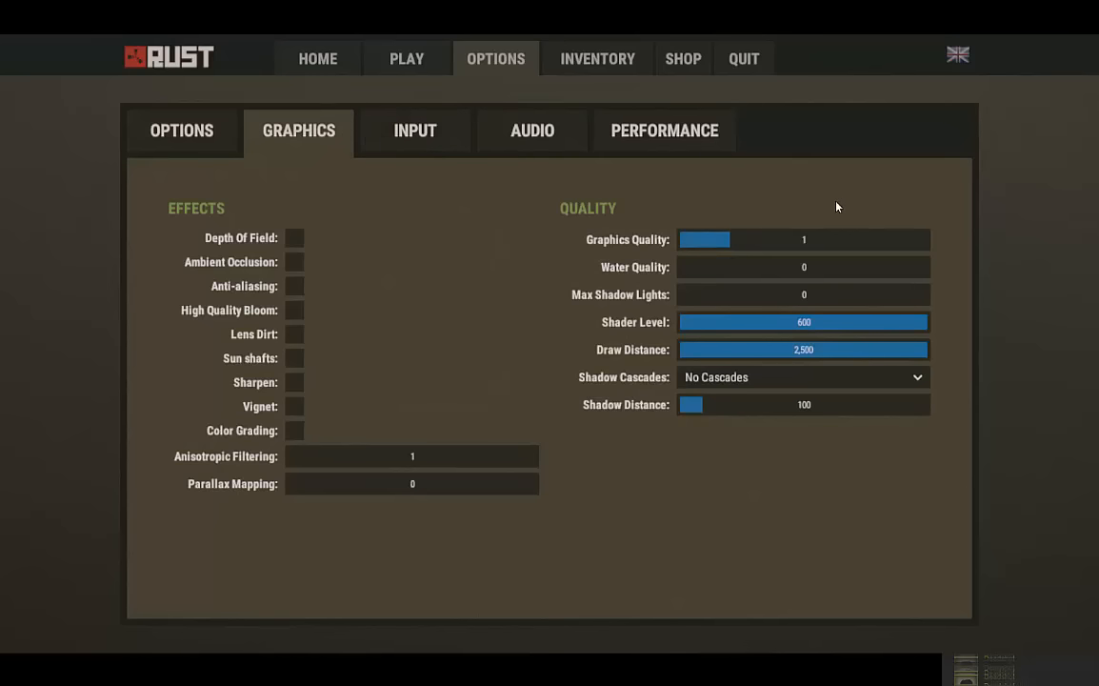
{"action": "mouse_move", "coordinate": [608, 461]}
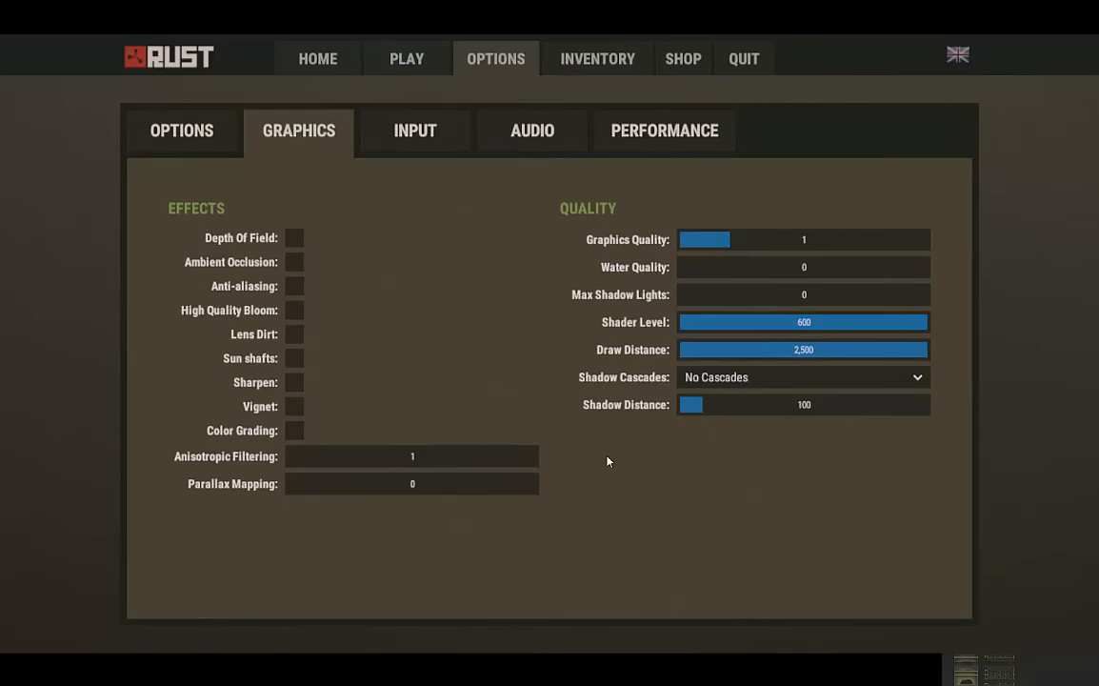
{"action": "mouse_move", "coordinate": [292, 499]}
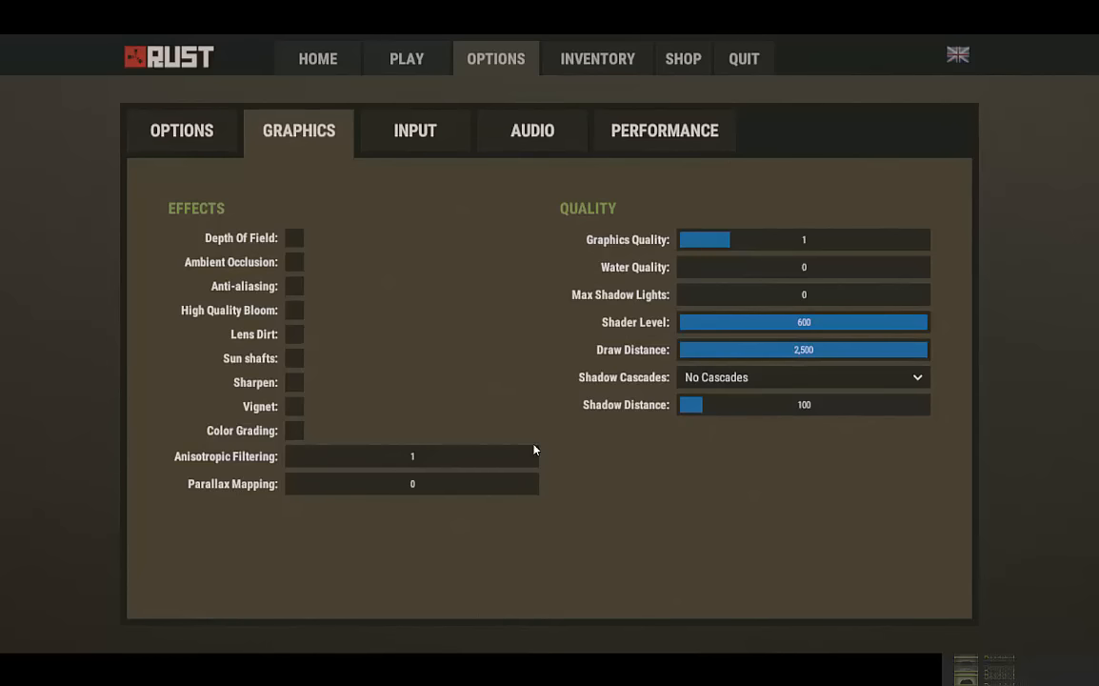
{"action": "left_click", "coordinate": [803, 376]}
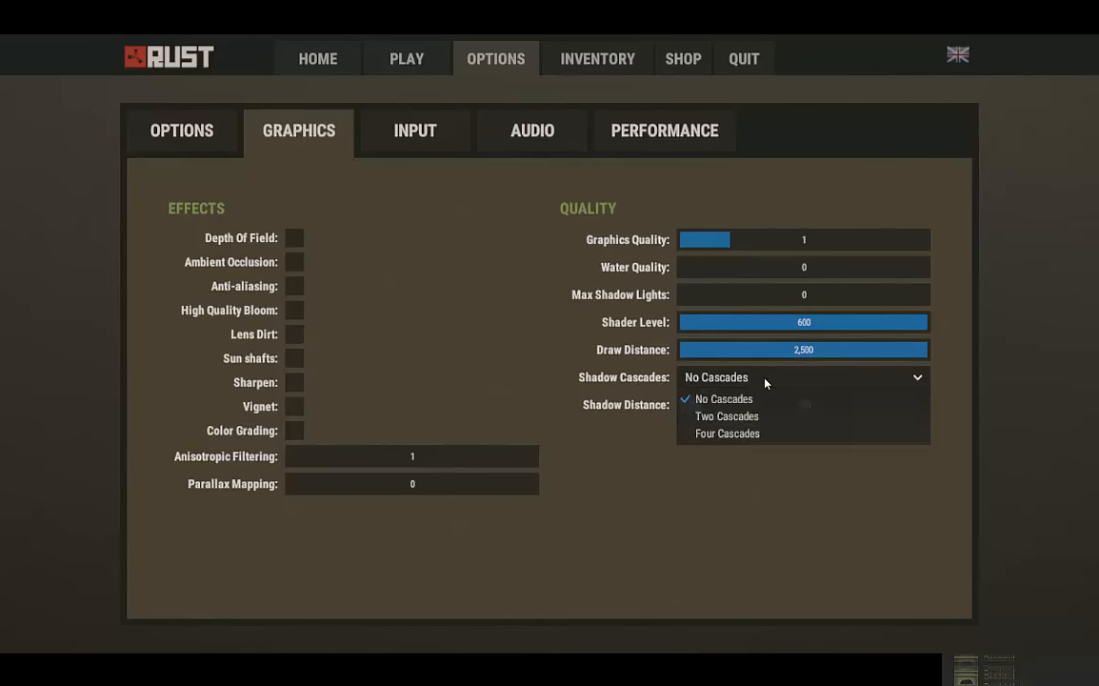
{"action": "left_click", "coordinate": [723, 398]}
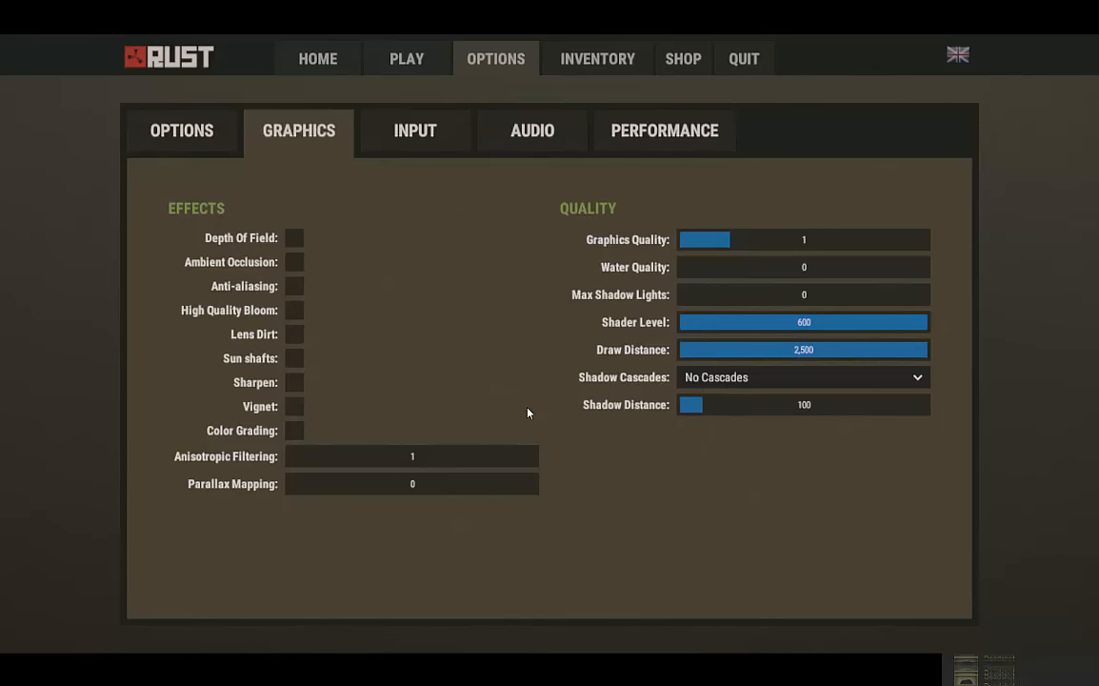
{"action": "mouse_move", "coordinate": [784, 410]}
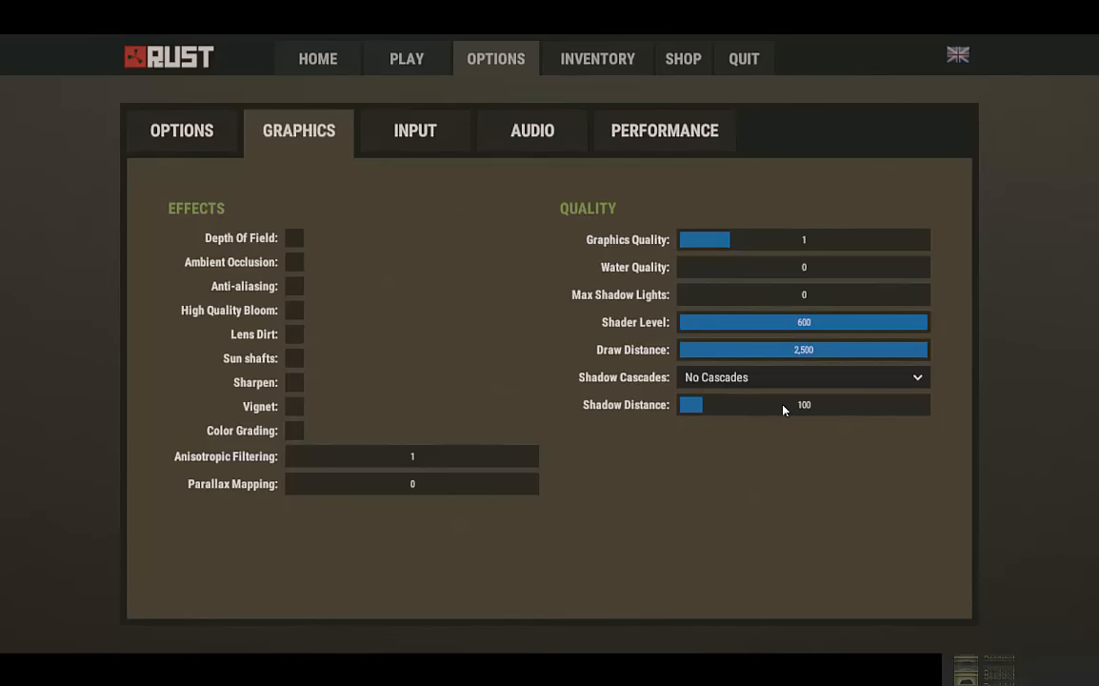
{"action": "mouse_move", "coordinate": [730, 261]}
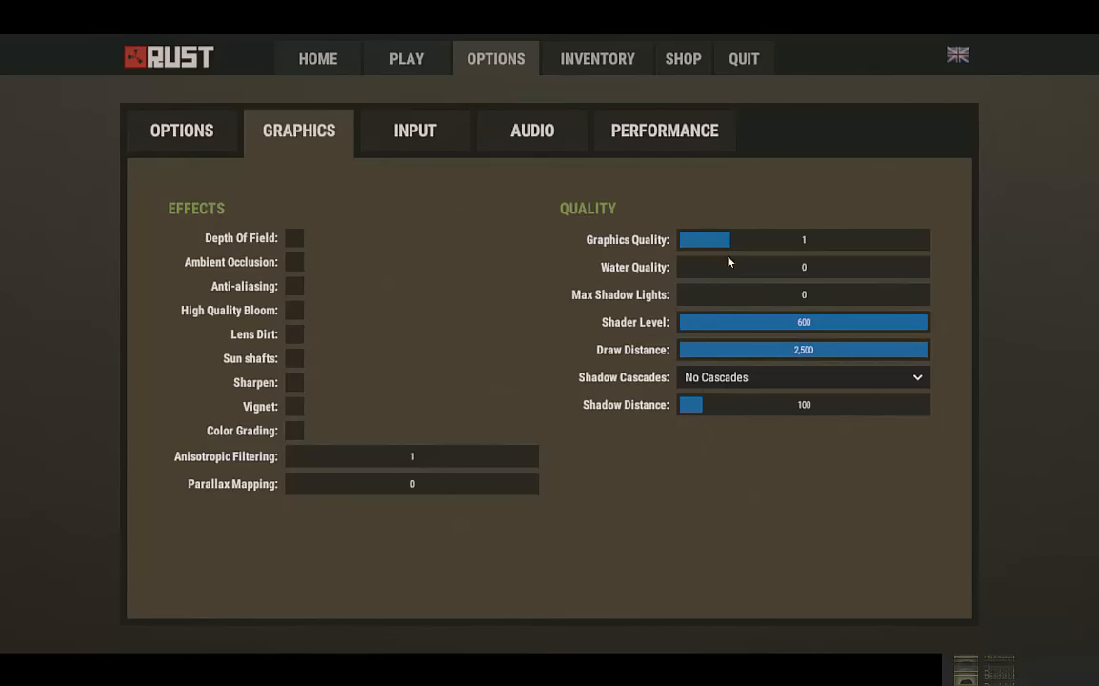
{"action": "mouse_move", "coordinate": [716, 294]}
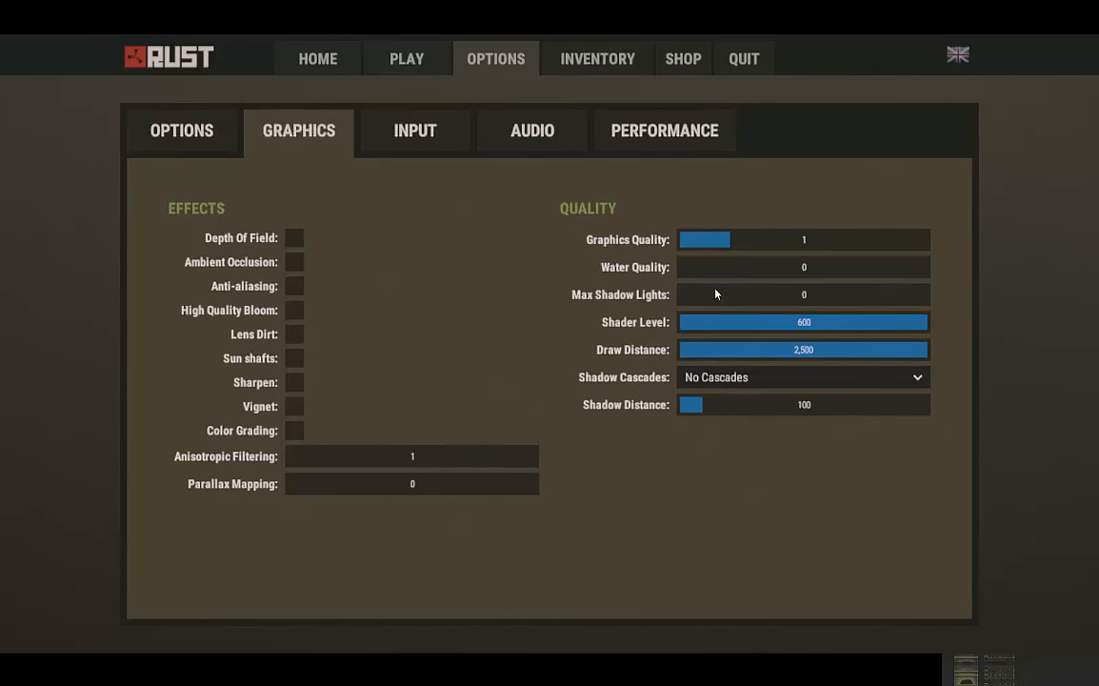
{"action": "mouse_move", "coordinate": [830, 259]}
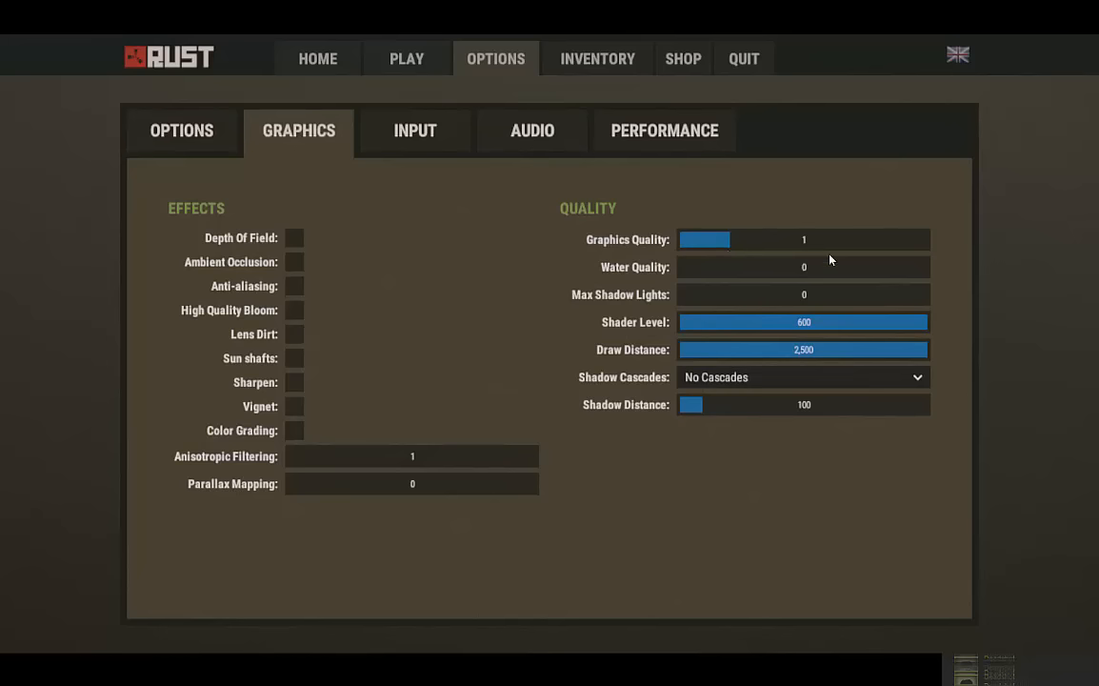
{"action": "mouse_move", "coordinate": [769, 241]}
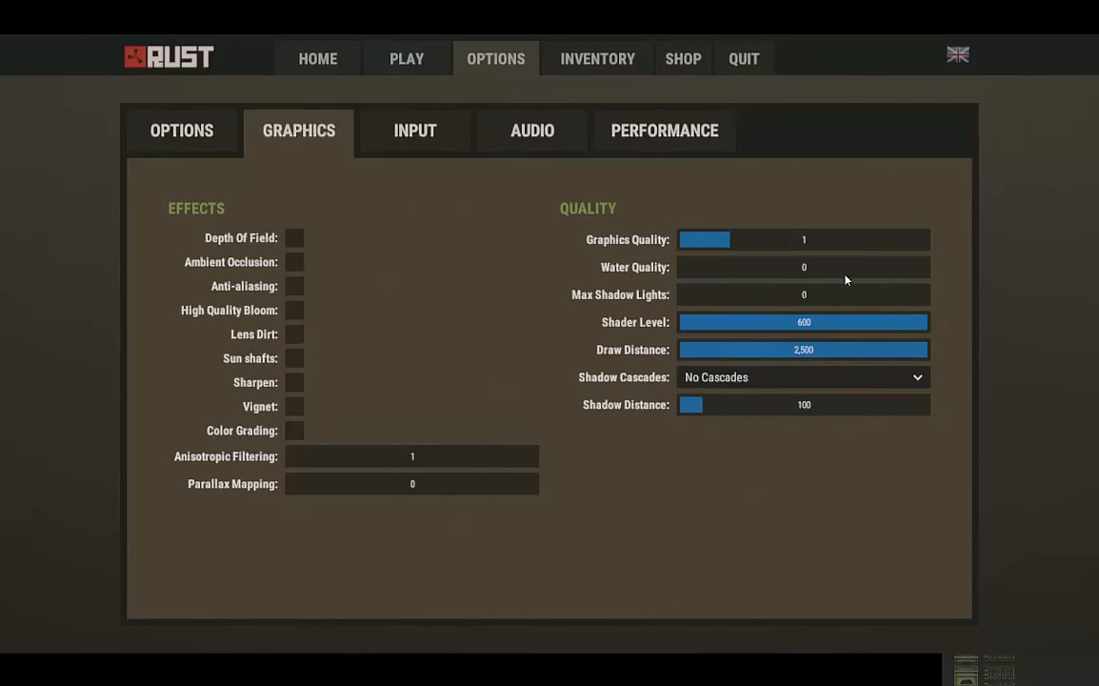
{"action": "mouse_move", "coordinate": [746, 211]}
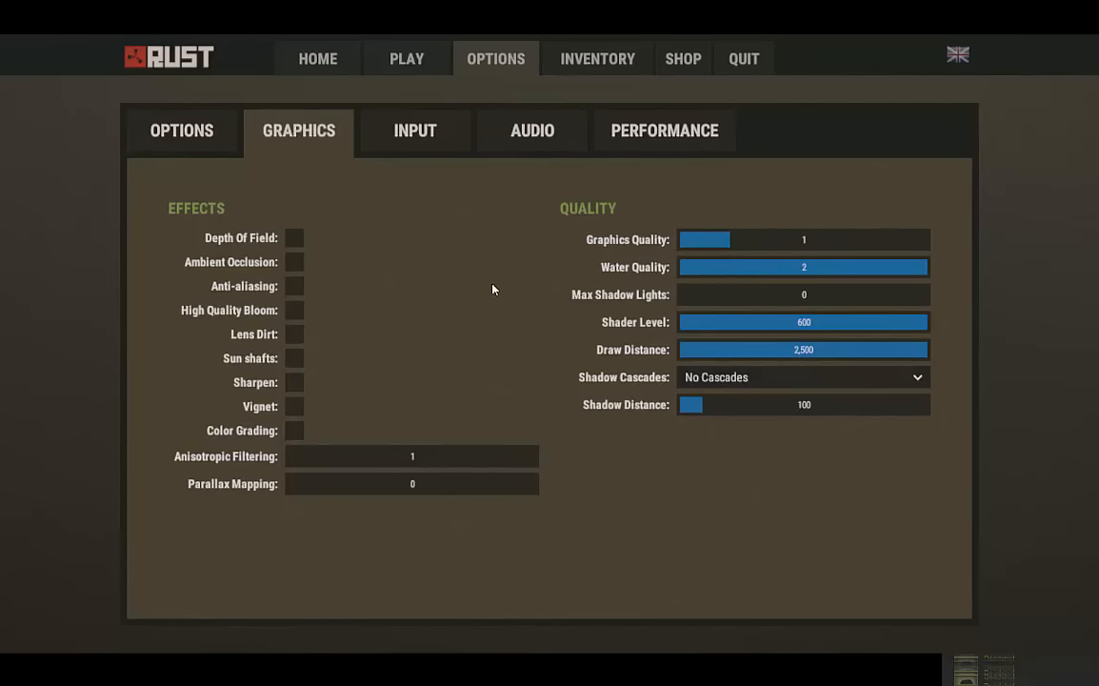
{"action": "left_click_drag", "start_coordinate": [803, 267], "coordinate": [681, 267]}
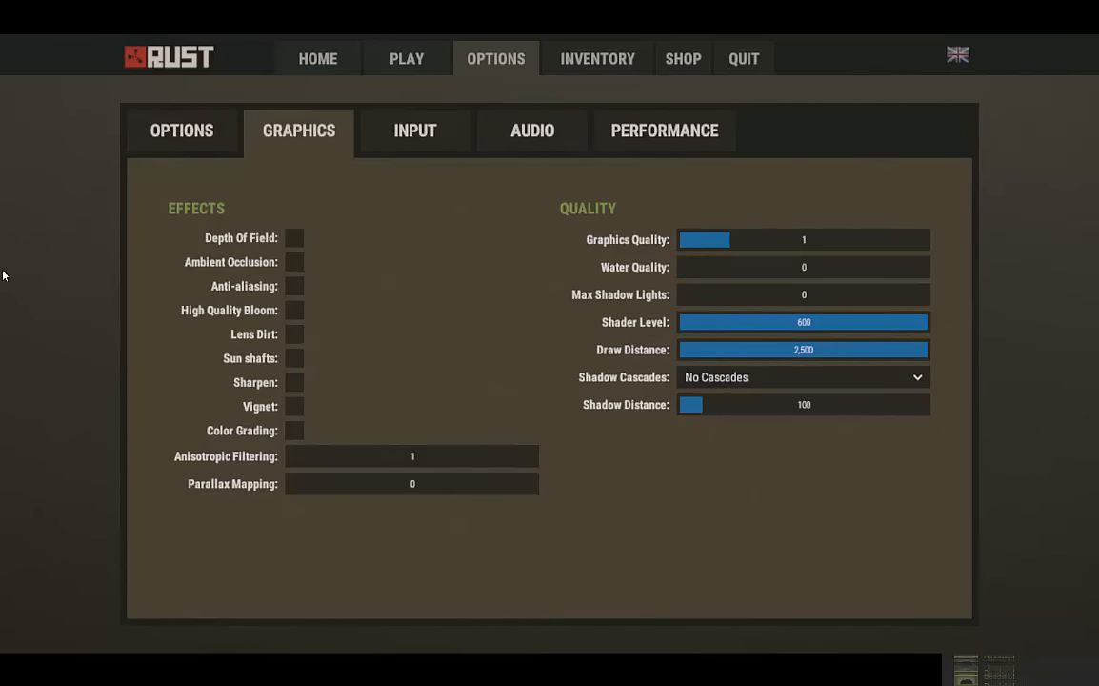
{"action": "mouse_move", "coordinate": [722, 309]}
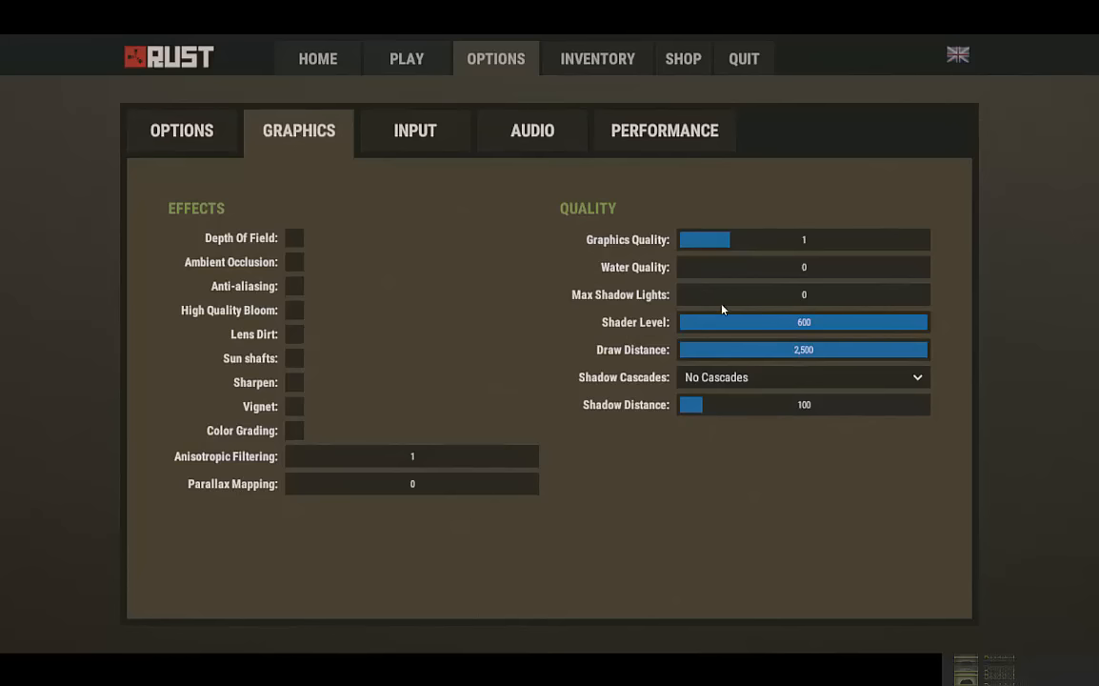
{"action": "mouse_move", "coordinate": [677, 351]}
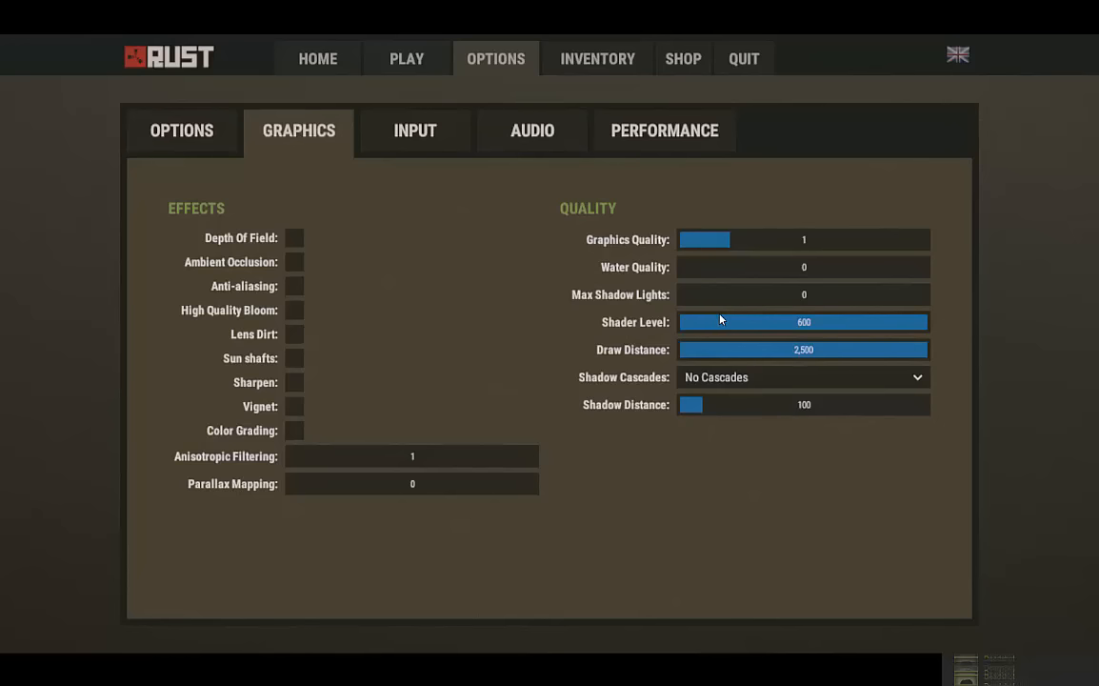
{"action": "mouse_move", "coordinate": [549, 186]}
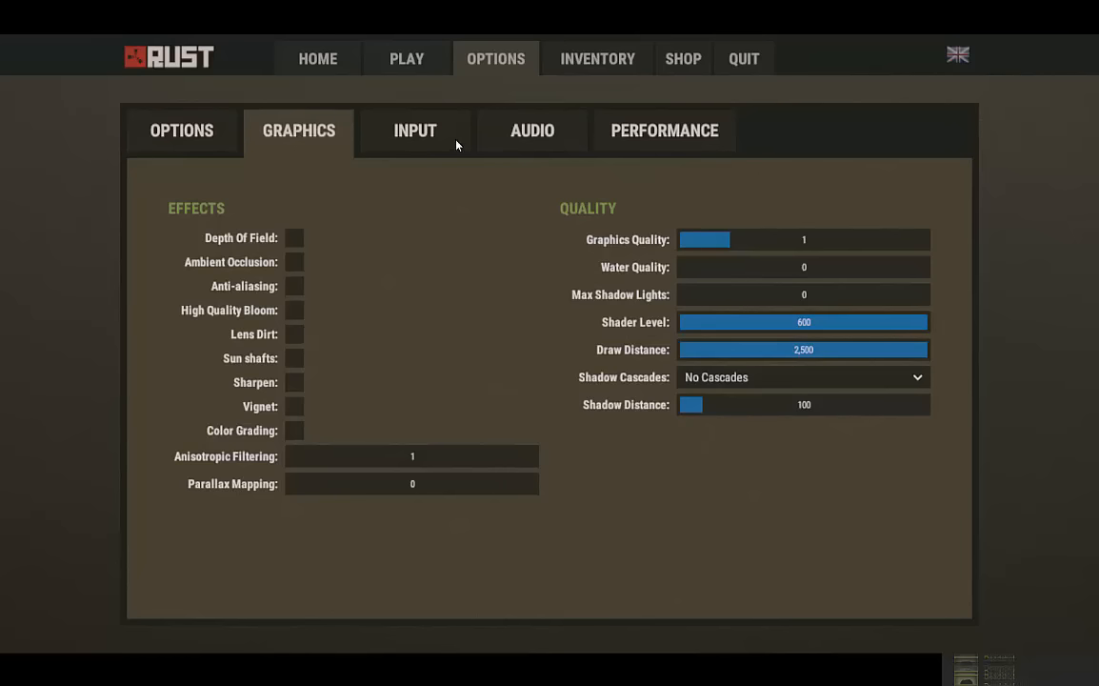
{"action": "mouse_move", "coordinate": [943, 383]}
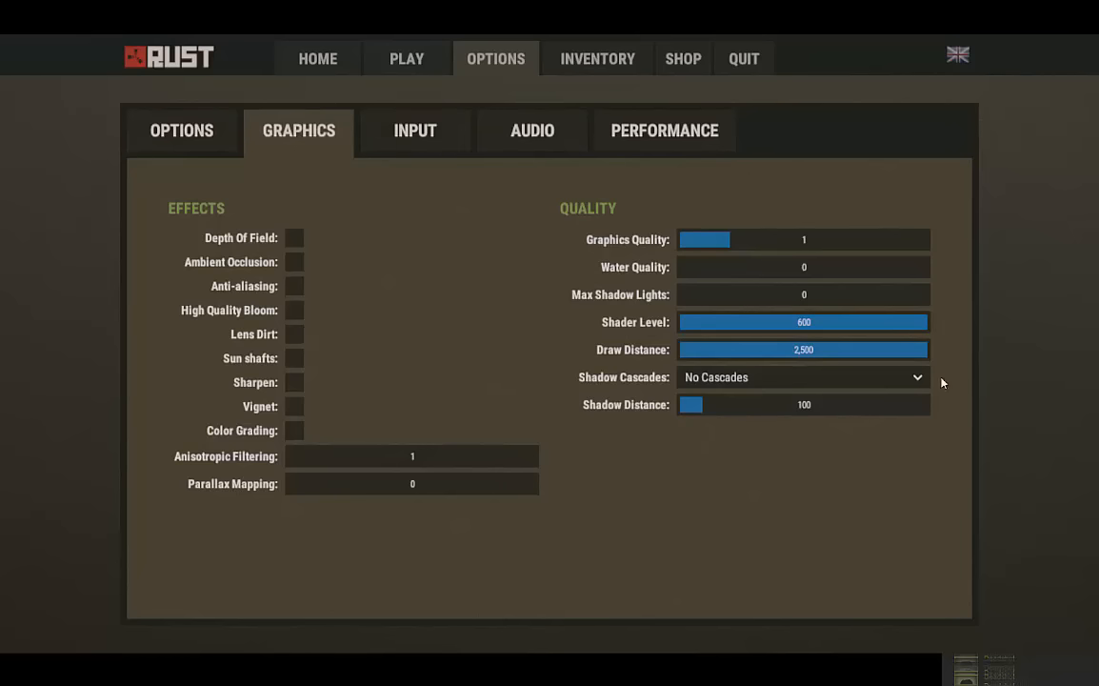
{"action": "left_click", "coordinate": [415, 131]}
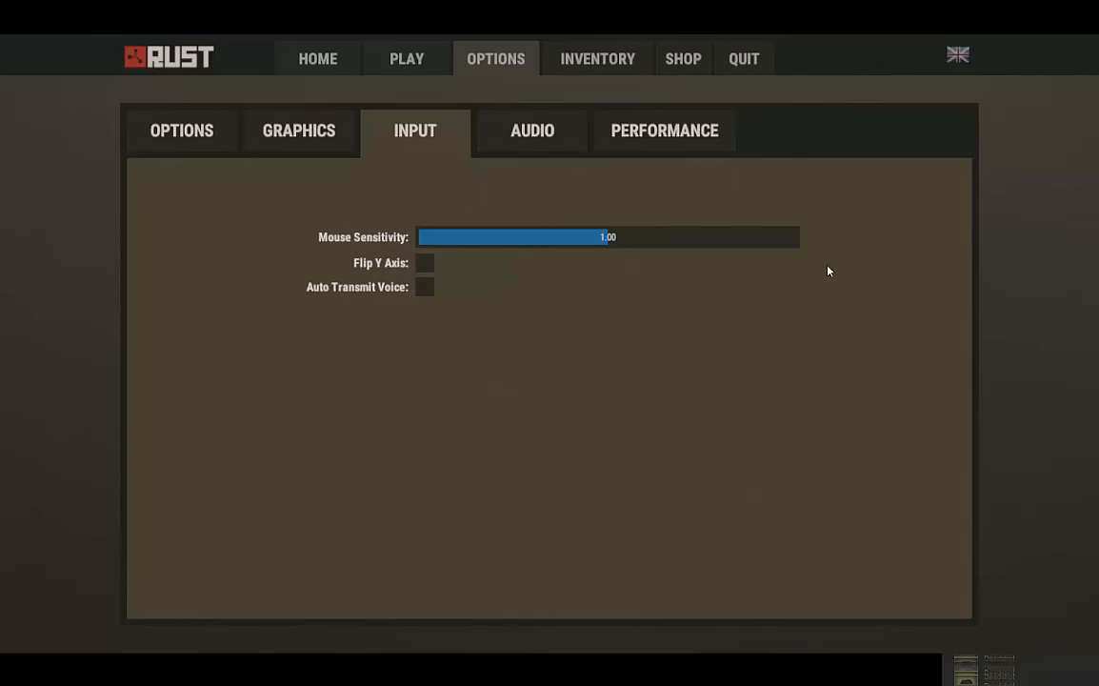
Adjust object quality to 32 on the Performance page, briefly checking the Audio tab
{"action": "left_click", "coordinate": [531, 130]}
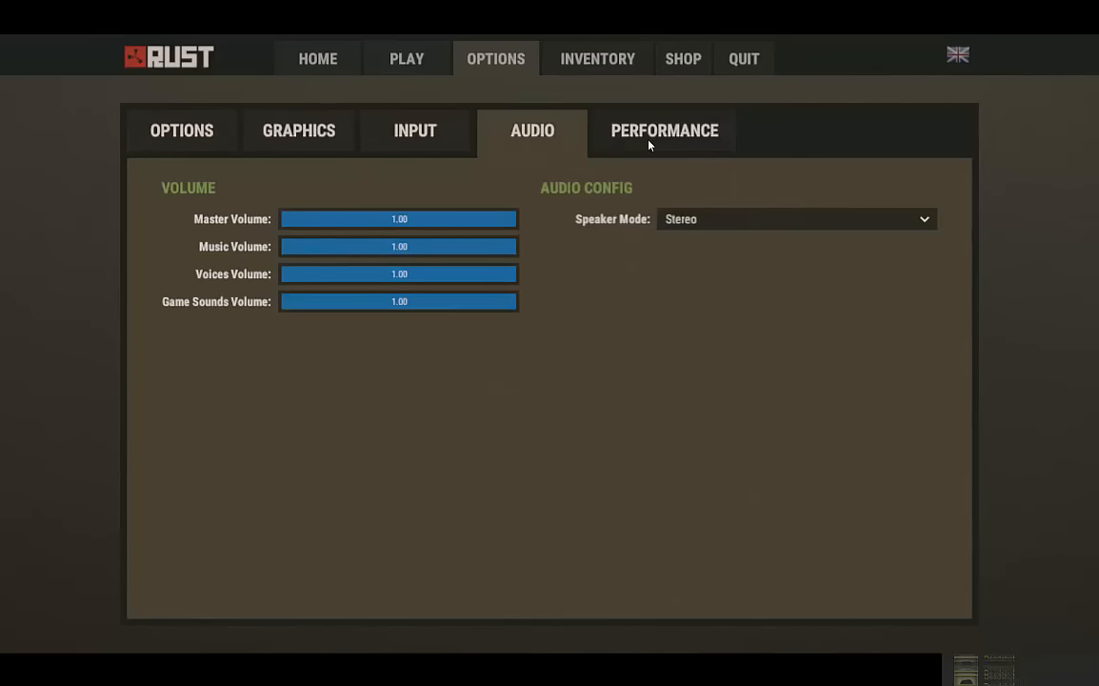
{"action": "left_click", "coordinate": [664, 131]}
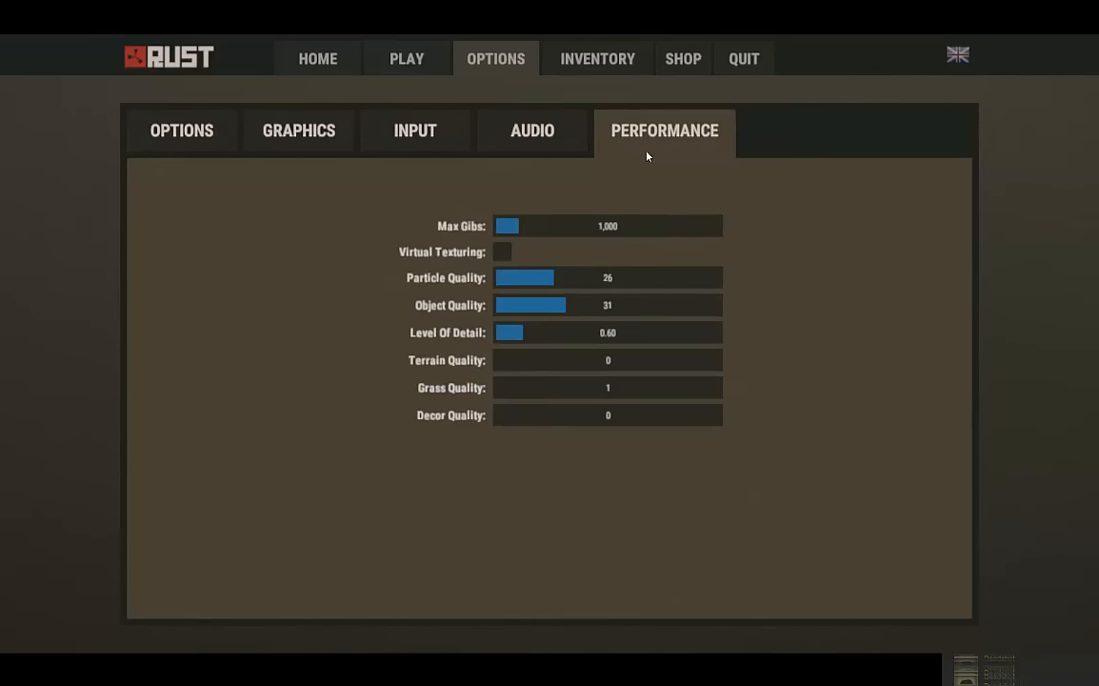
{"action": "mouse_move", "coordinate": [784, 274]}
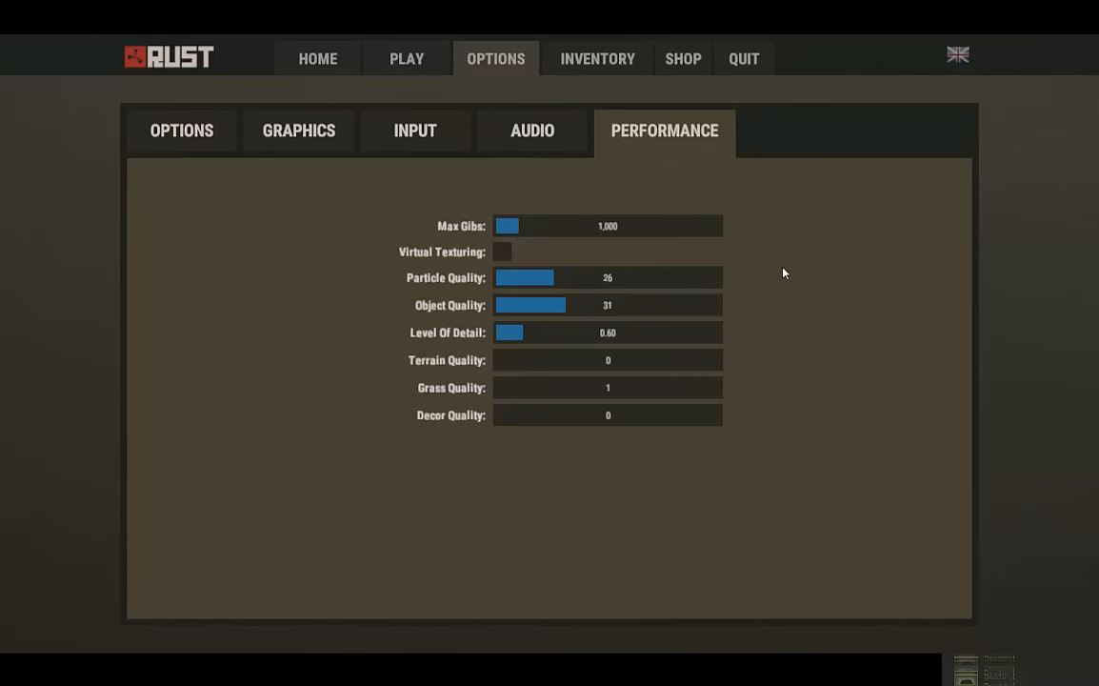
{"action": "mouse_move", "coordinate": [533, 294]}
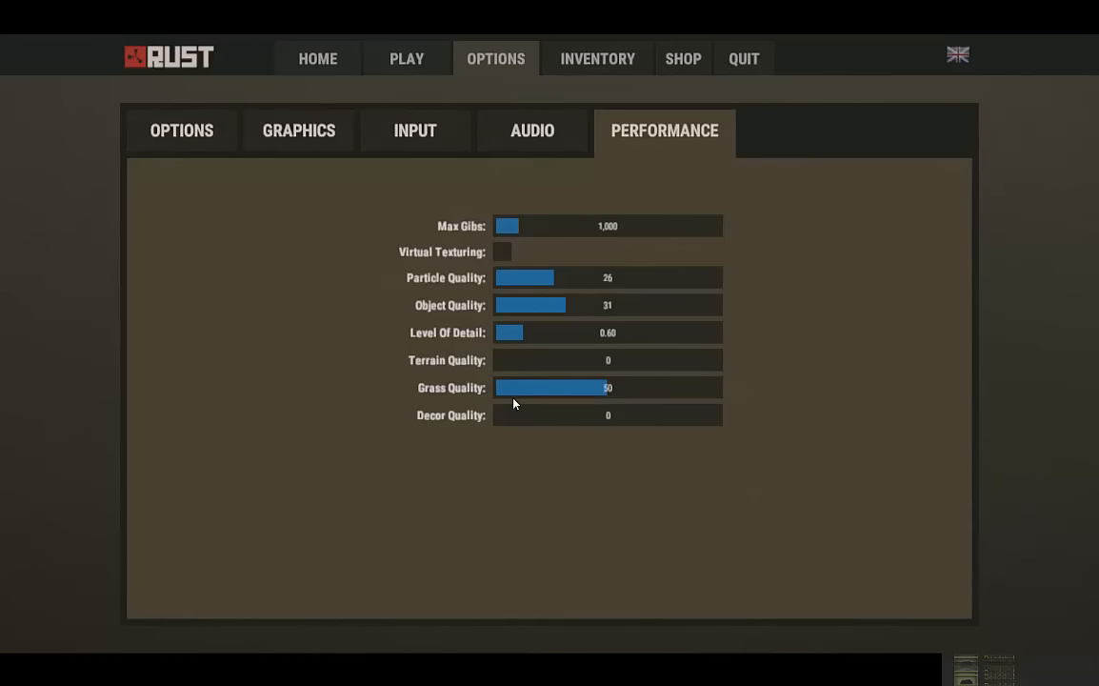
{"action": "mouse_move", "coordinate": [481, 392]}
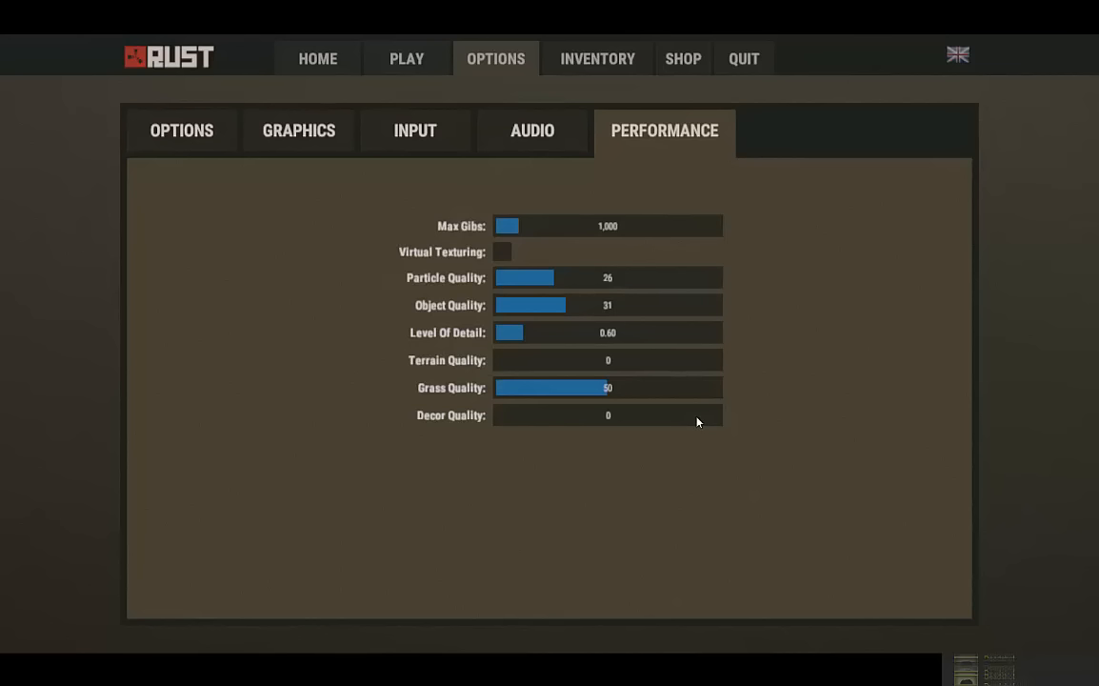
{"action": "mouse_move", "coordinate": [572, 310]}
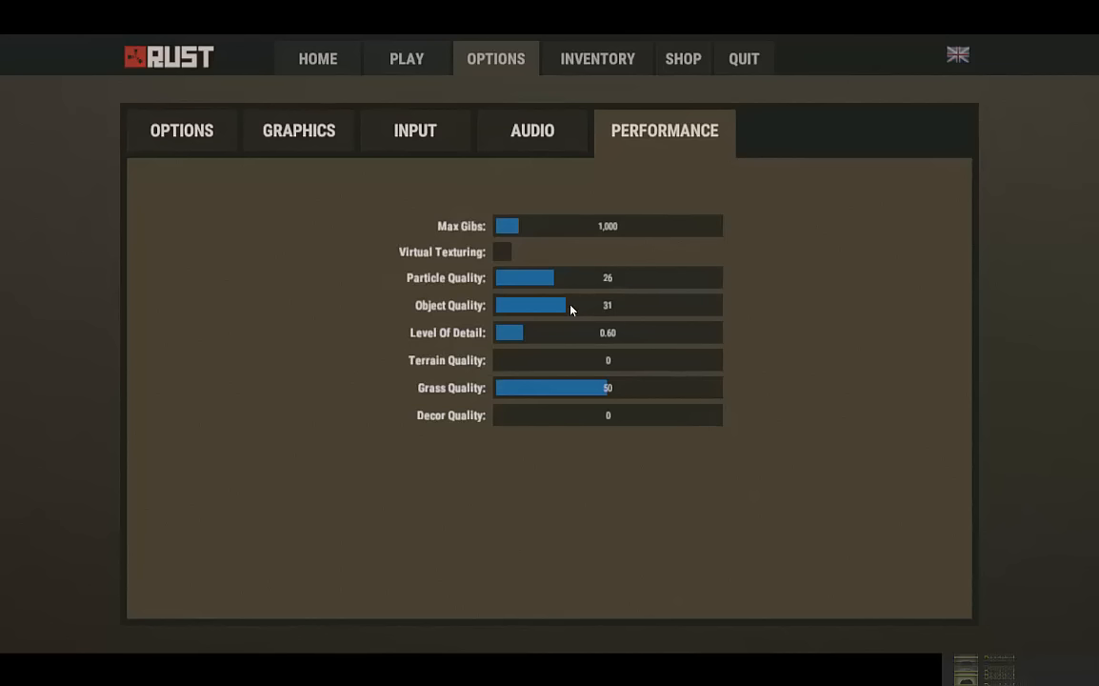
{"action": "mouse_move", "coordinate": [585, 236]}
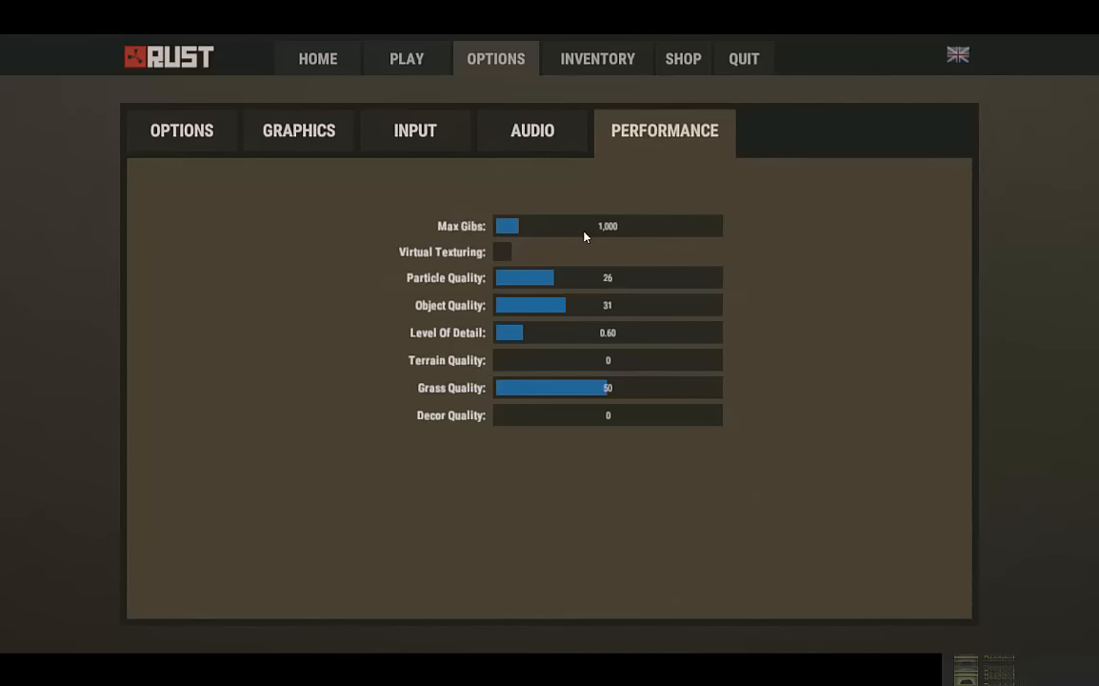
{"action": "mouse_move", "coordinate": [531, 427]}
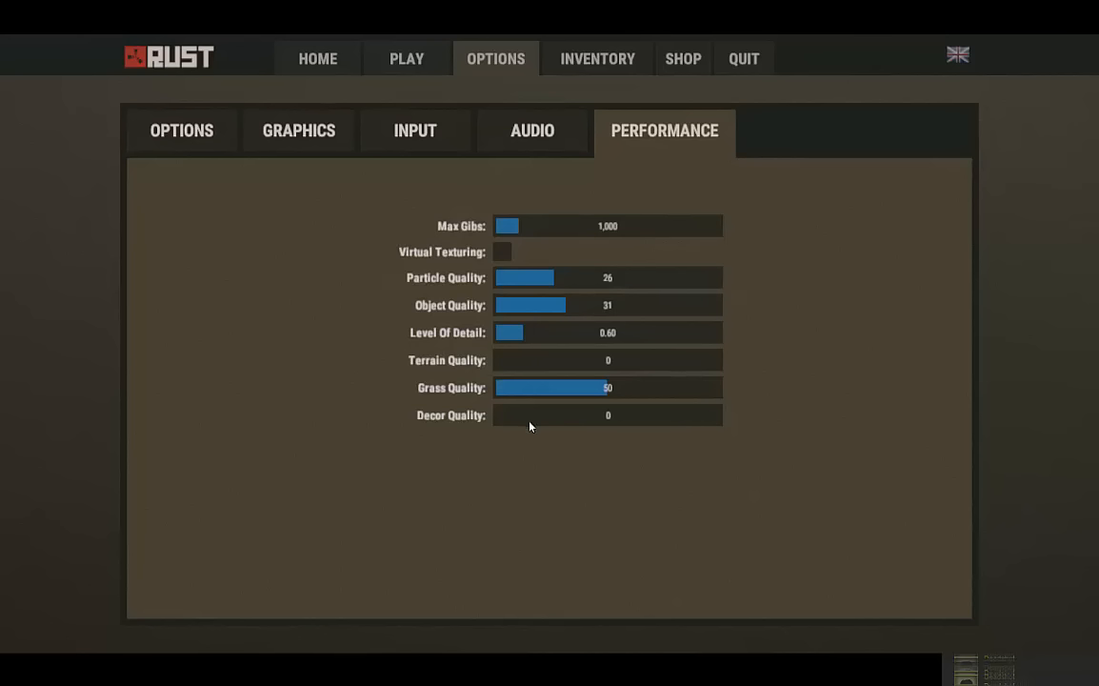
{"action": "mouse_move", "coordinate": [533, 333]}
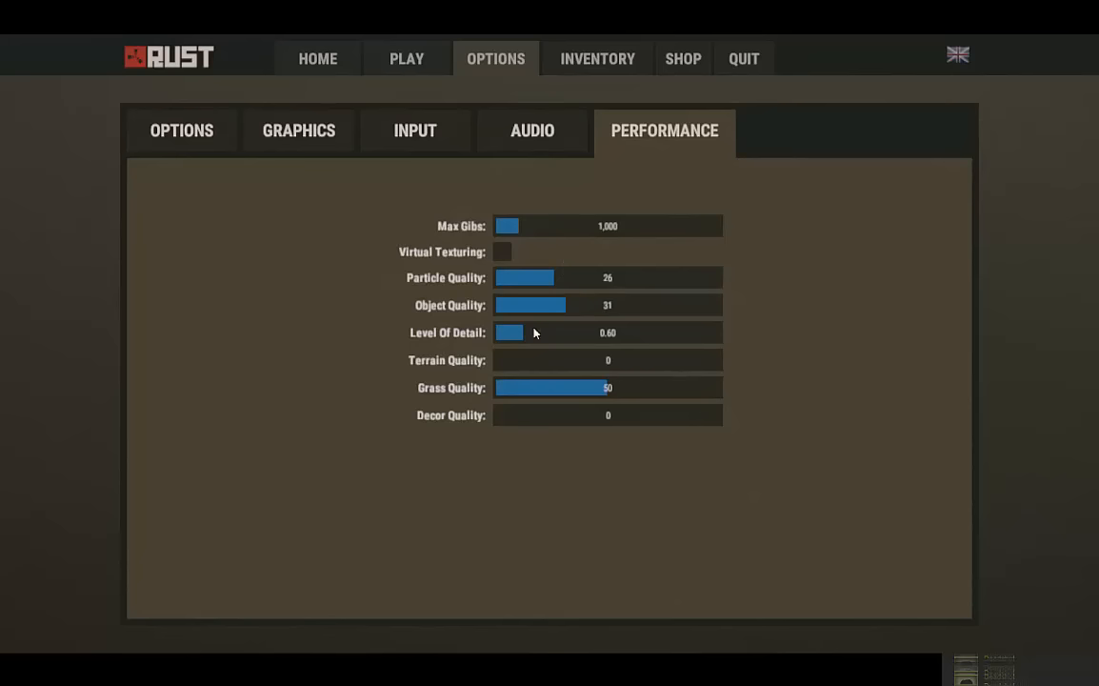
{"action": "mouse_move", "coordinate": [561, 361]}
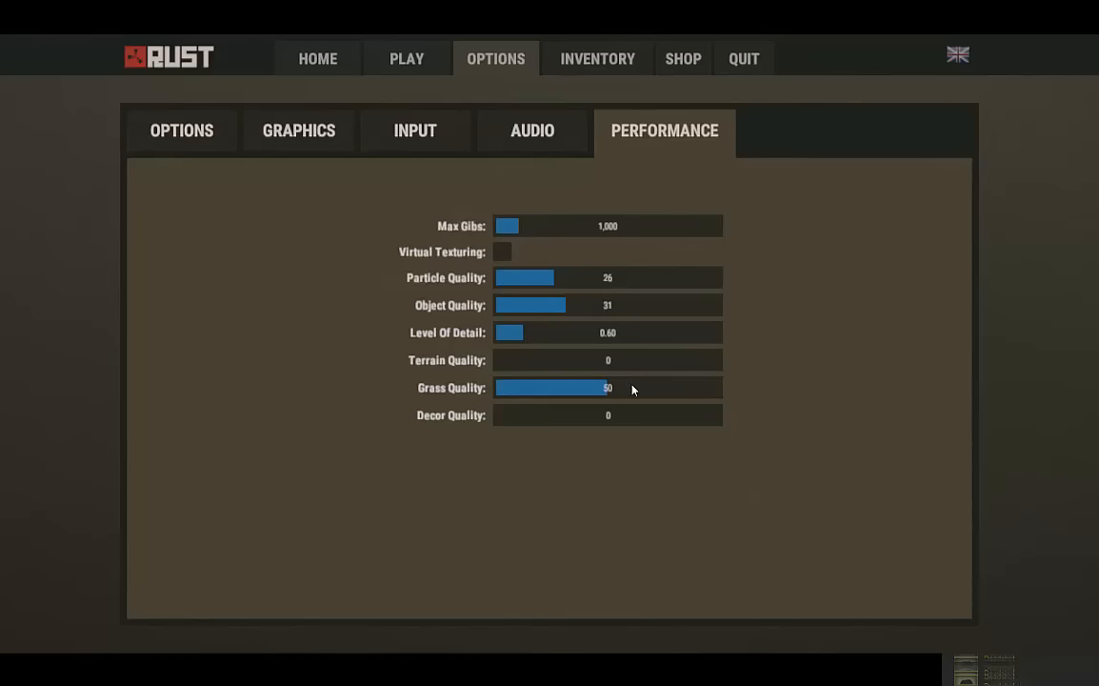
{"action": "mouse_move", "coordinate": [532, 388]}
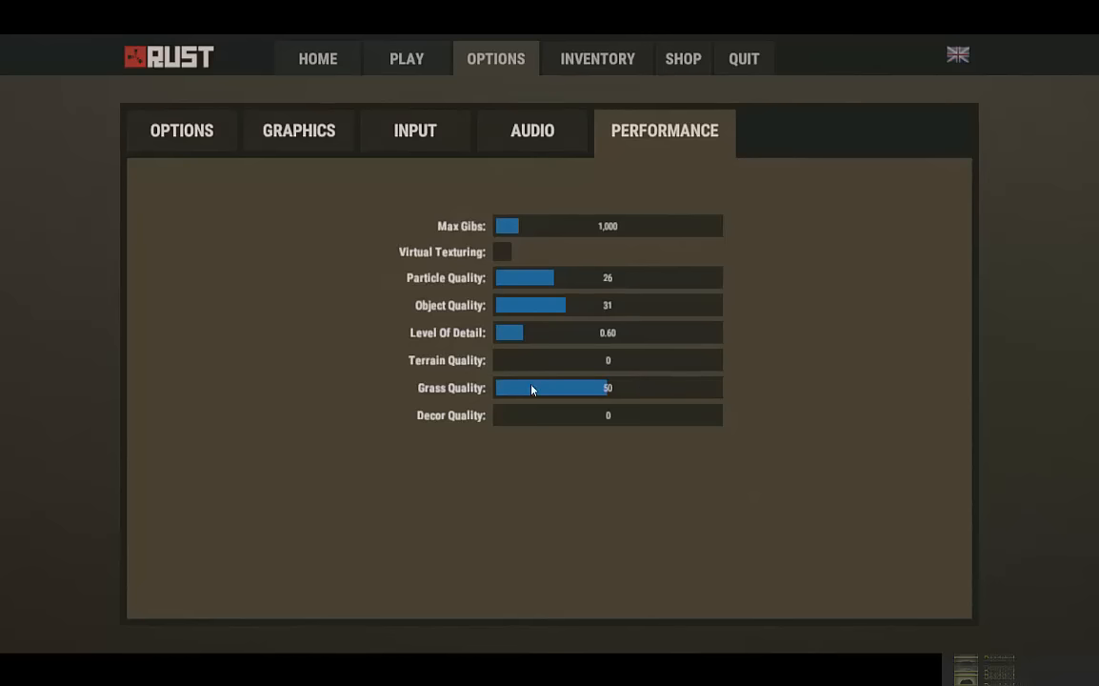
{"action": "mouse_move", "coordinate": [488, 456]}
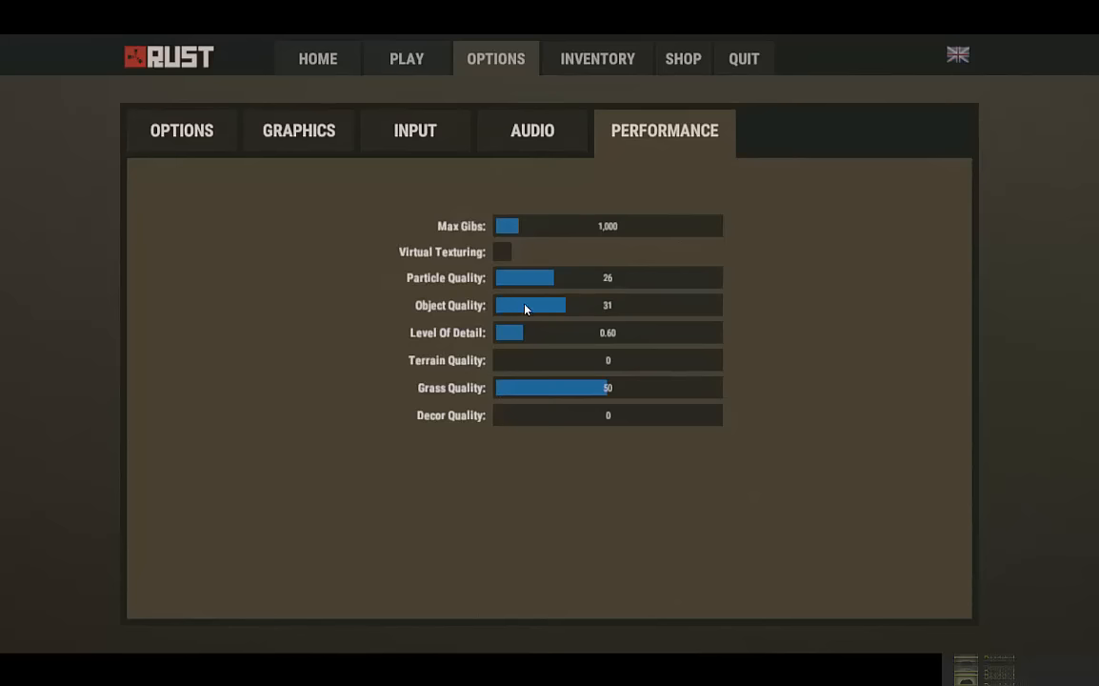
{"action": "mouse_move", "coordinate": [567, 314]}
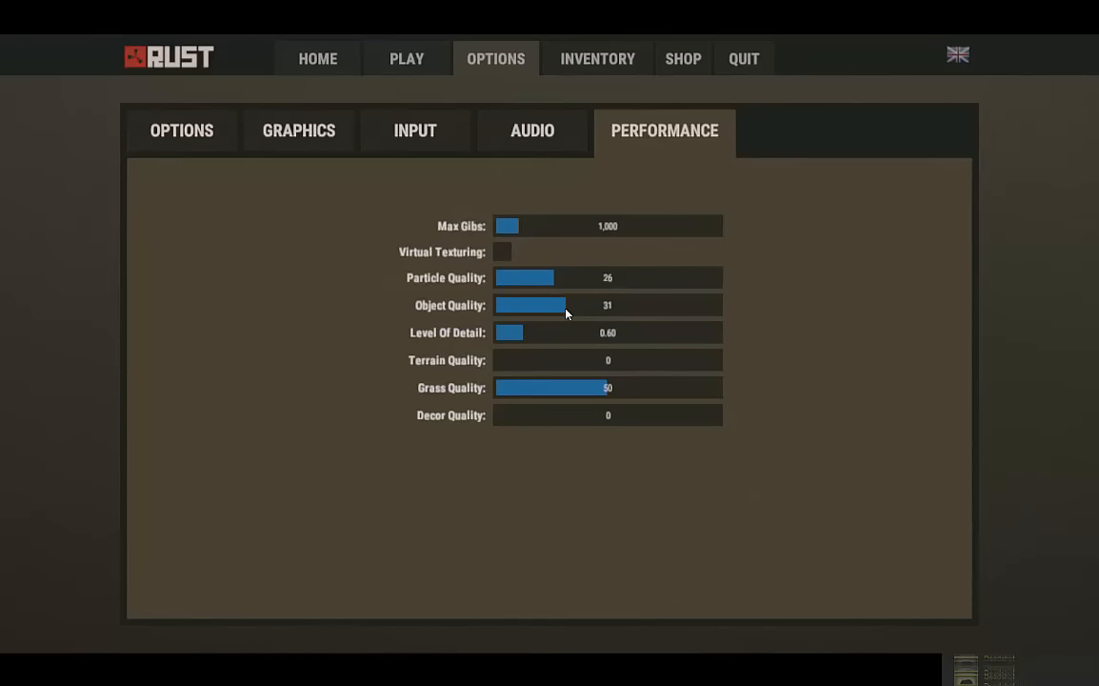
{"action": "left_click", "coordinate": [567, 305]}
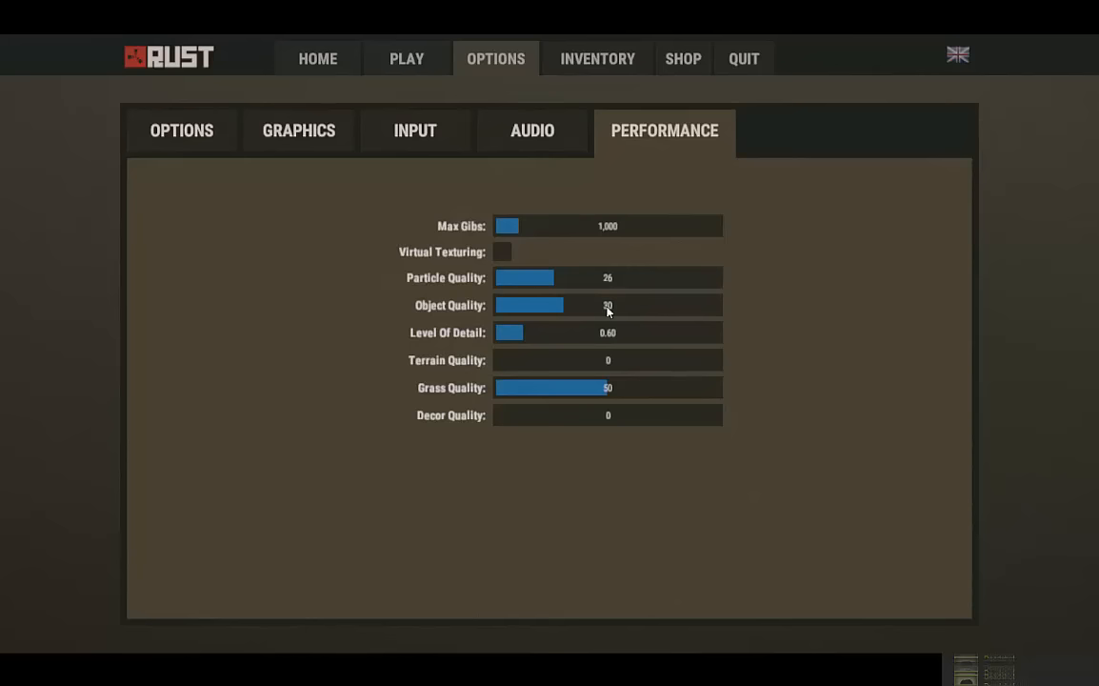
{"action": "left_click", "coordinate": [566, 305]}
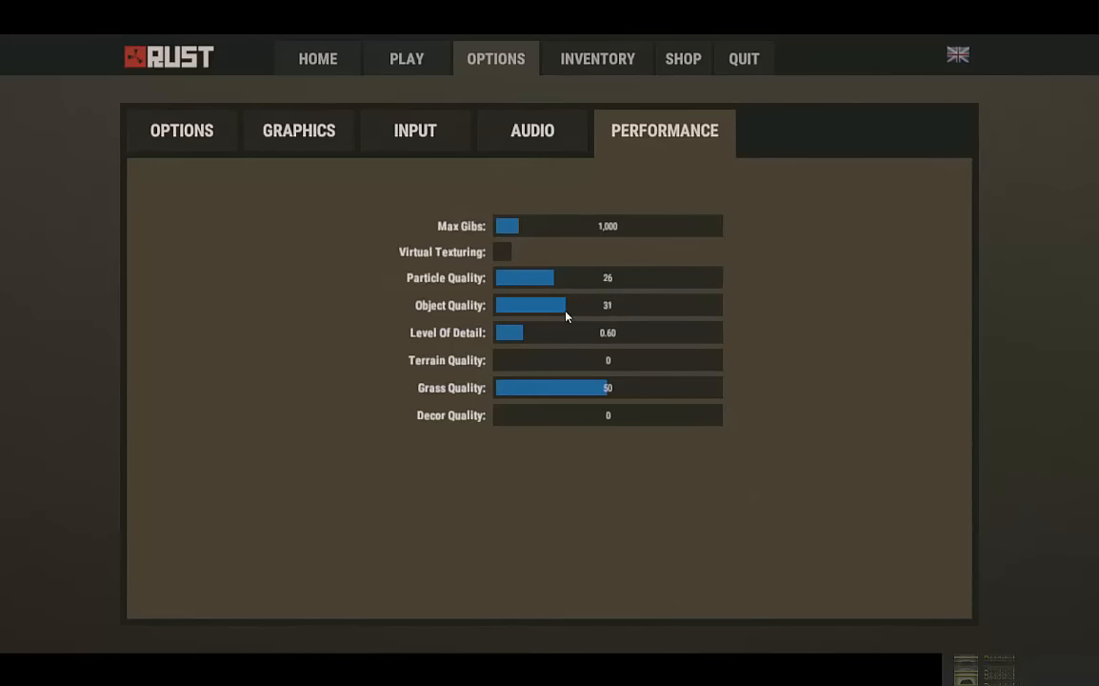
{"action": "left_click", "coordinate": [564, 305]}
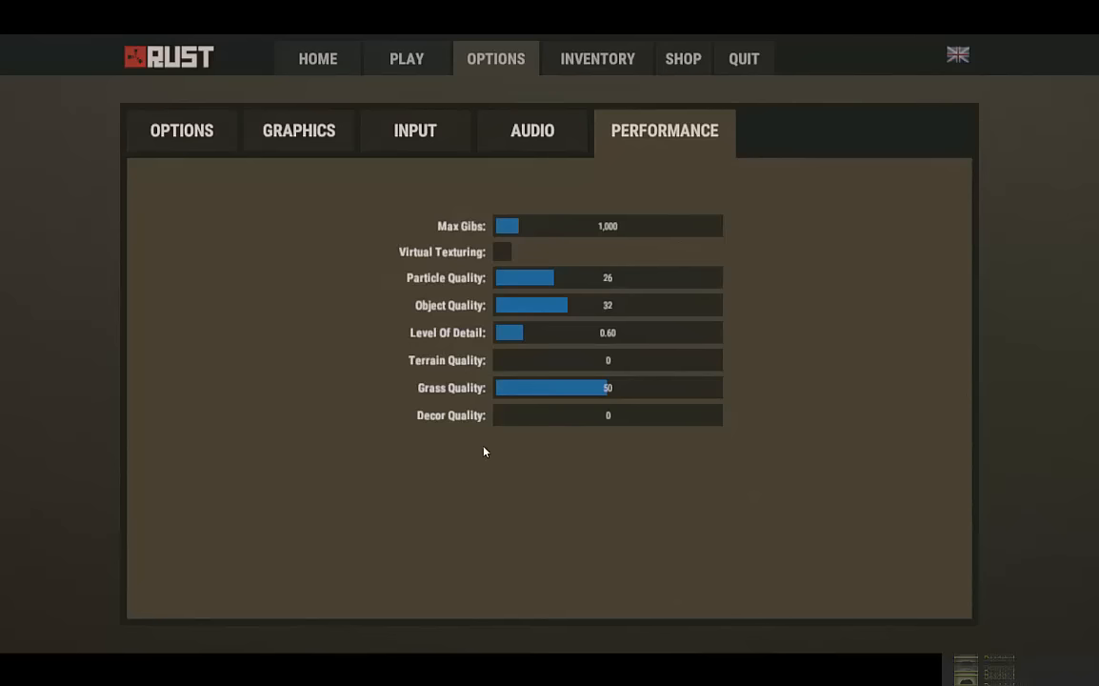
{"action": "left_click", "coordinate": [532, 130]}
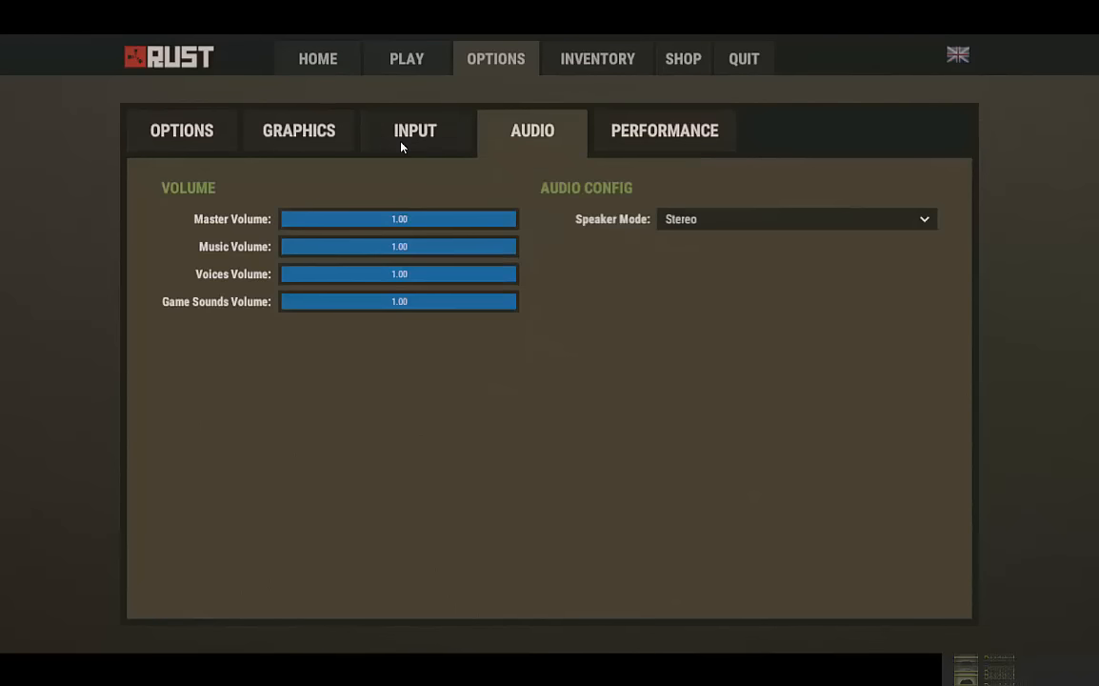
{"action": "left_click", "coordinate": [664, 130]}
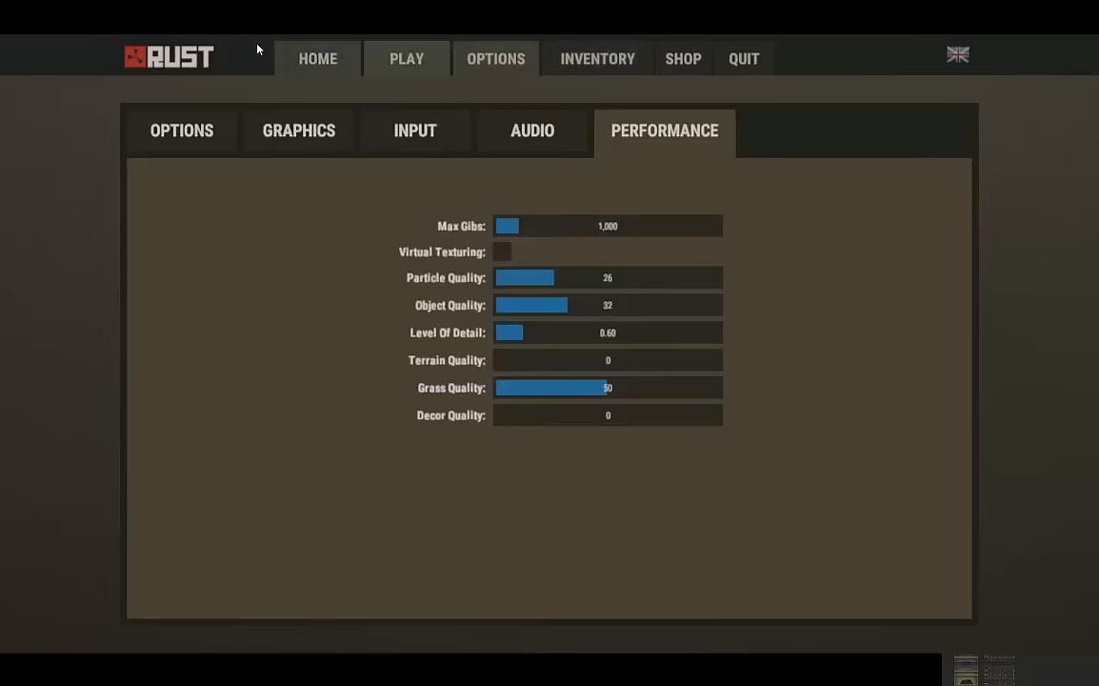
Go Home, open the server browser and view community and modded lists
{"action": "left_click", "coordinate": [317, 59]}
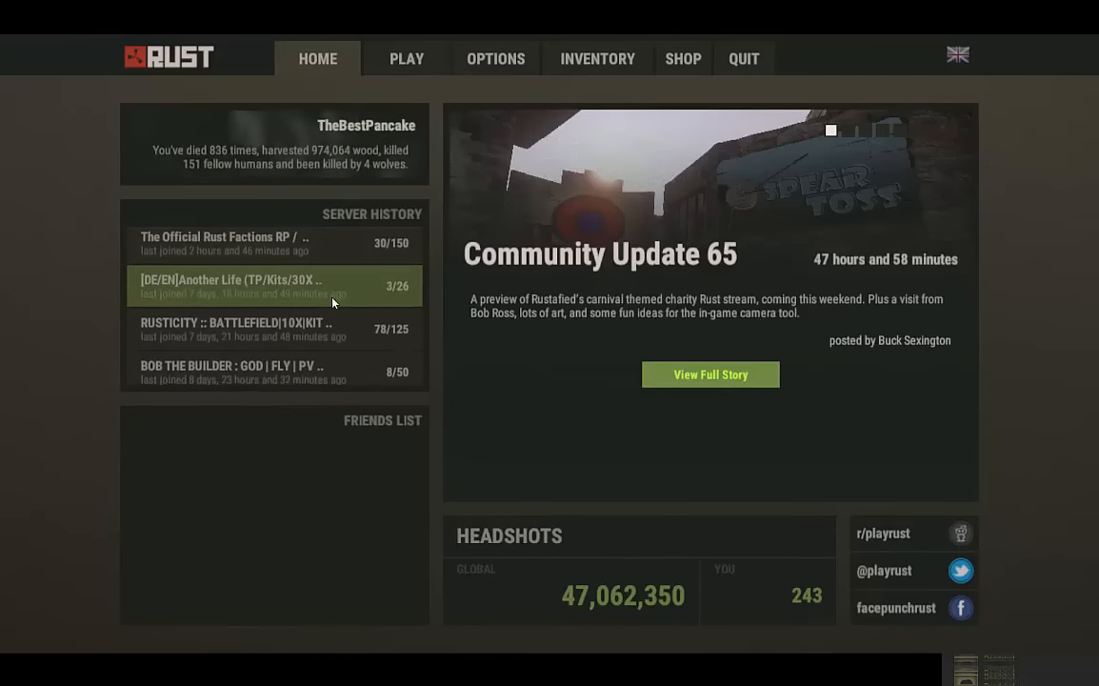
{"action": "left_click", "coordinate": [406, 58]}
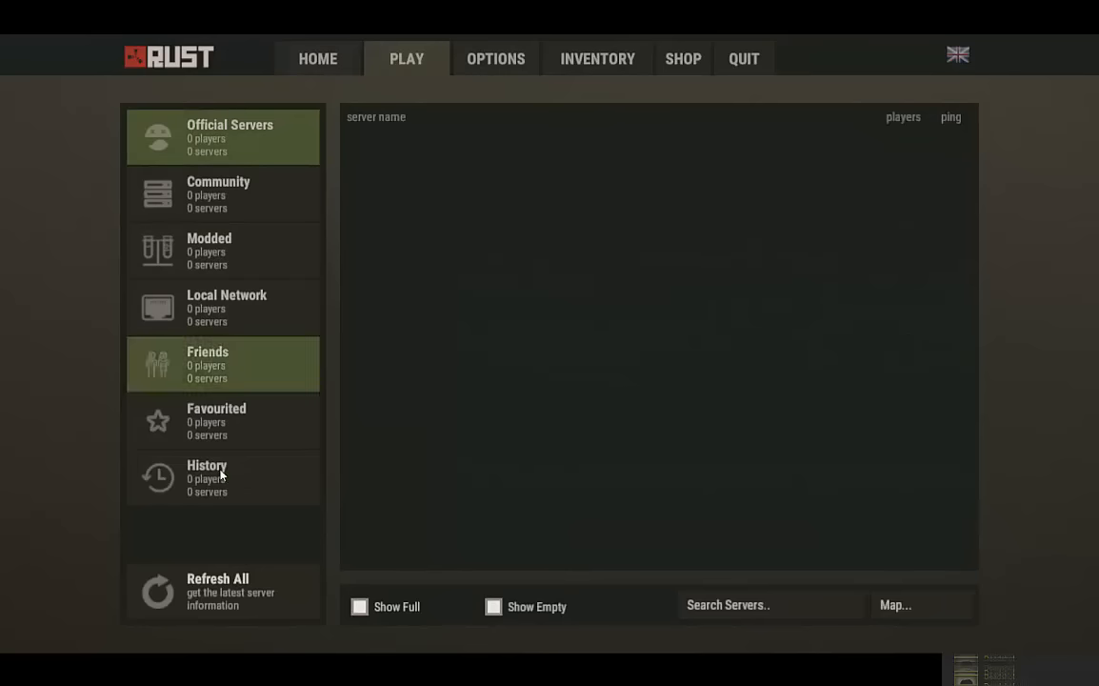
{"action": "left_click", "coordinate": [223, 195]}
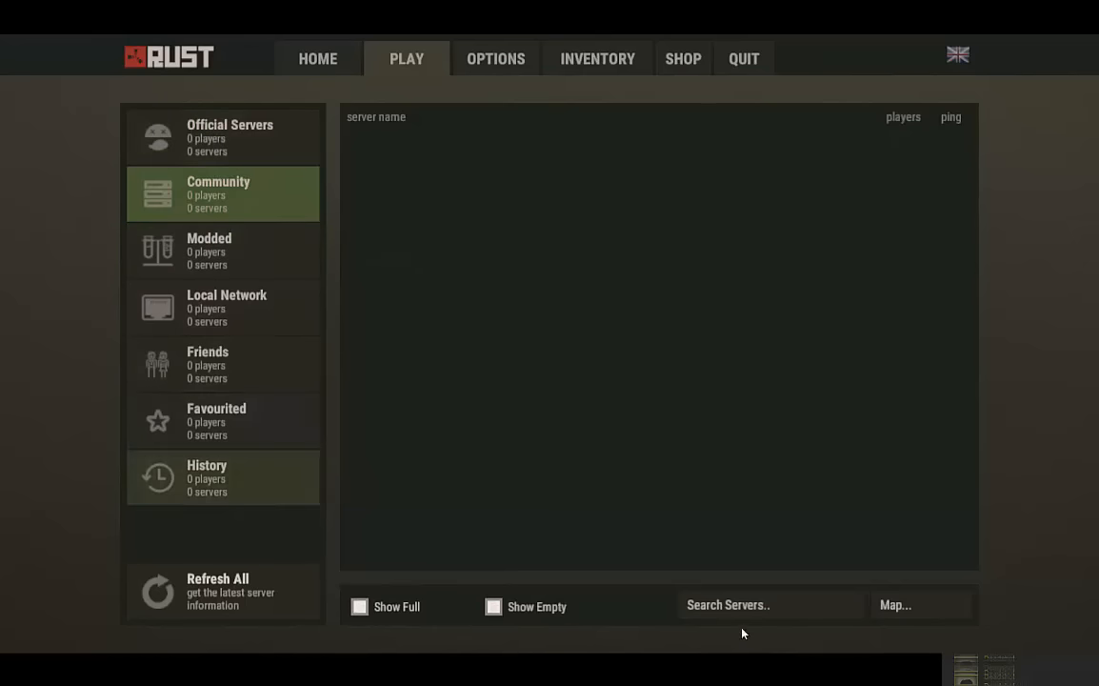
{"action": "left_click", "coordinate": [223, 250]}
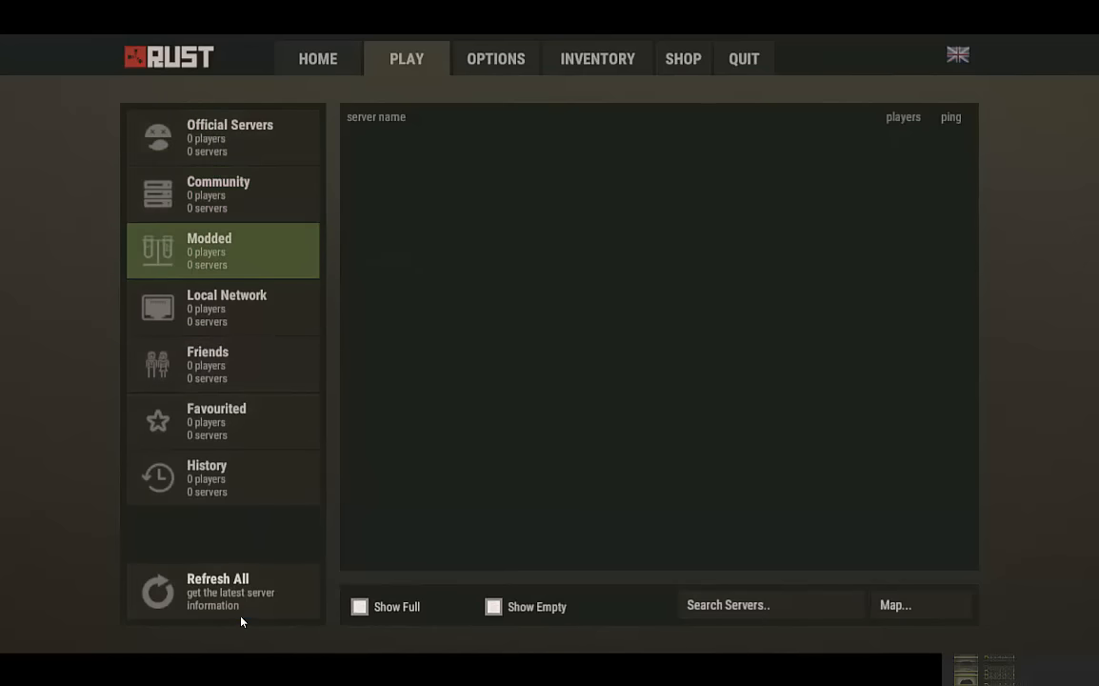
Refresh all servers and join Rustopia[EU/UK] from the favourited list
{"action": "left_click", "coordinate": [223, 591]}
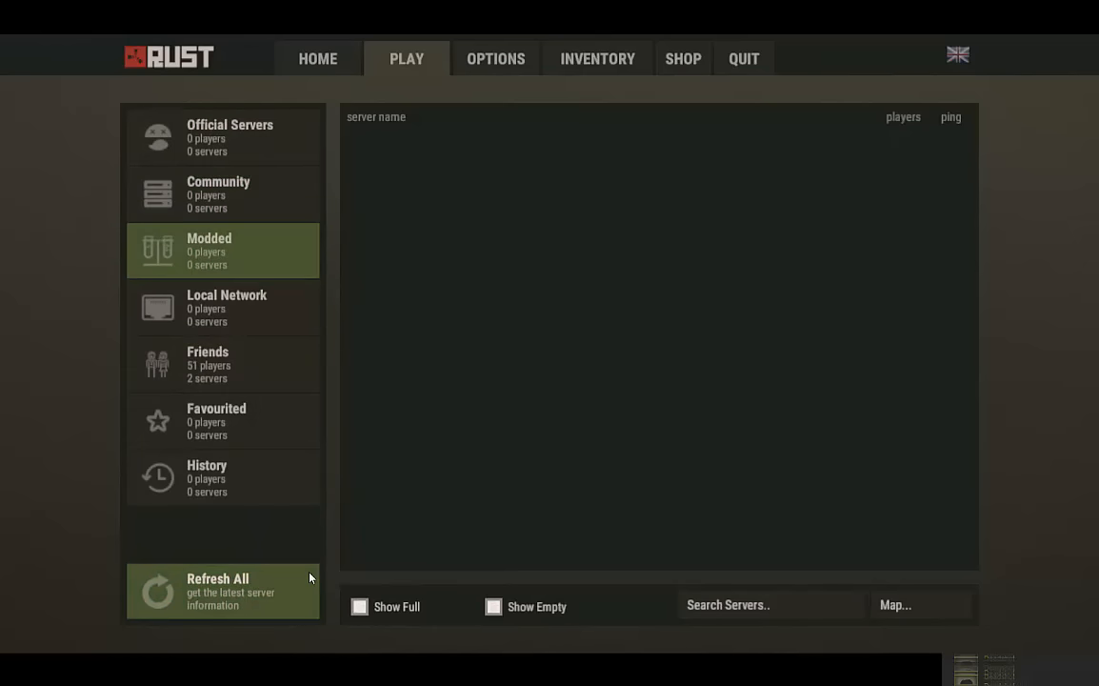
{"action": "left_click", "coordinate": [223, 590]}
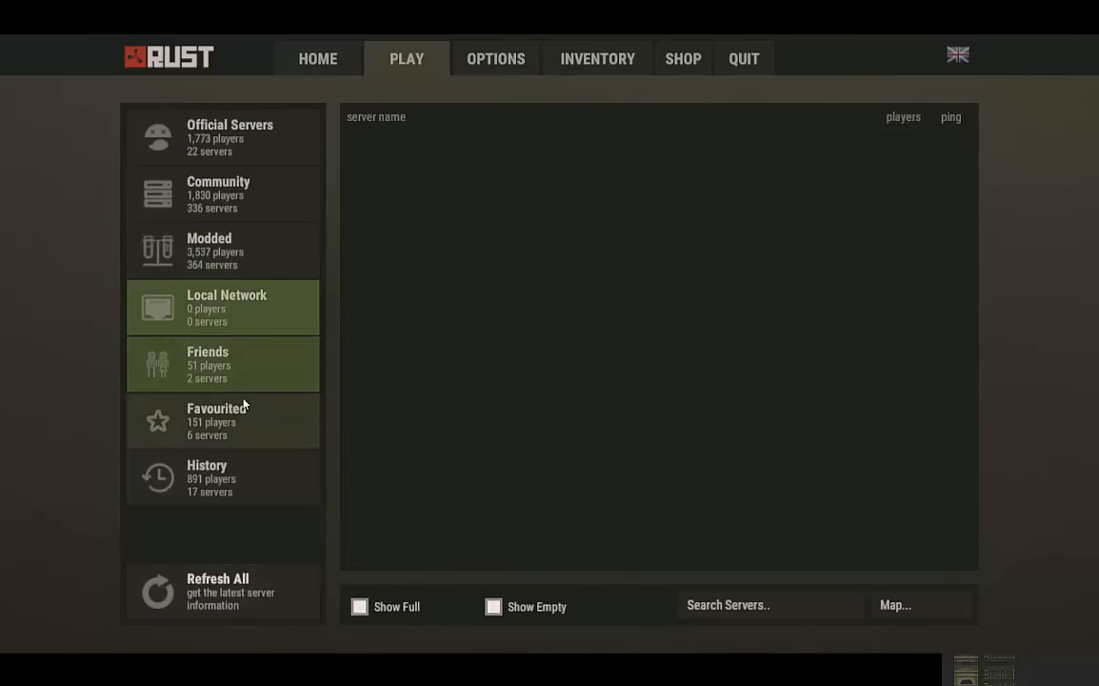
{"action": "left_click", "coordinate": [223, 421]}
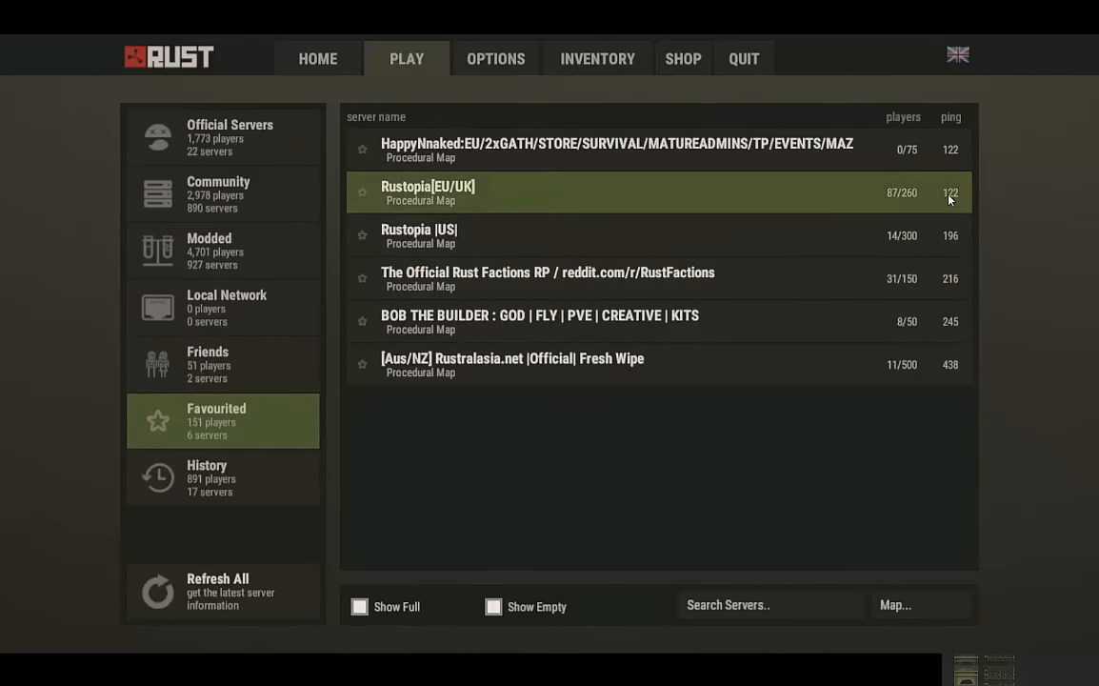
{"action": "double_click", "coordinate": [427, 193]}
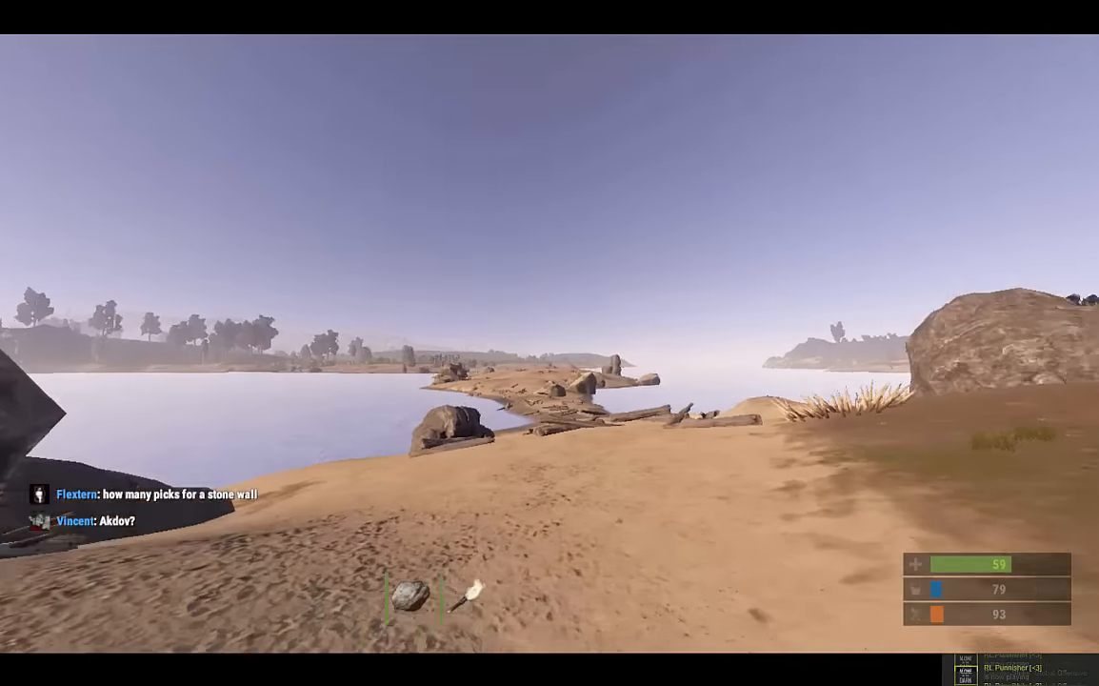
After spawning on the beach, bring up the in-game settings
{"action": "key", "text": "tab"}
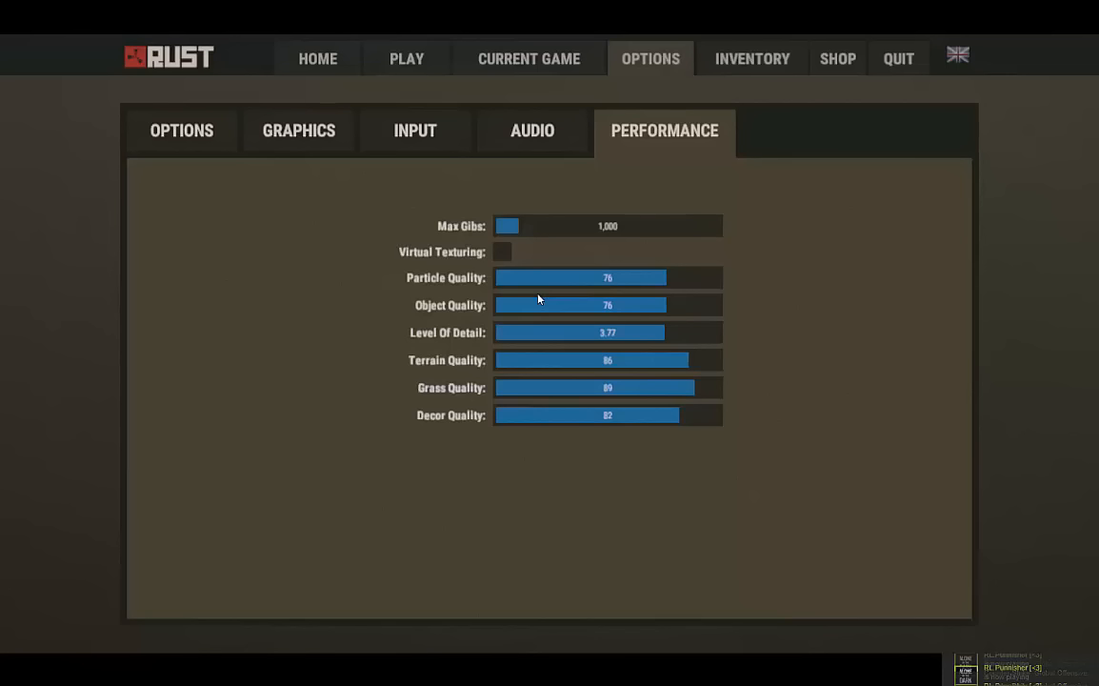
Drag level of detail to 0.49, terrain to 22, grass to 40, decor to 25, then resume
{"action": "left_click_drag", "start_coordinate": [581, 332], "coordinate": [527, 332]}
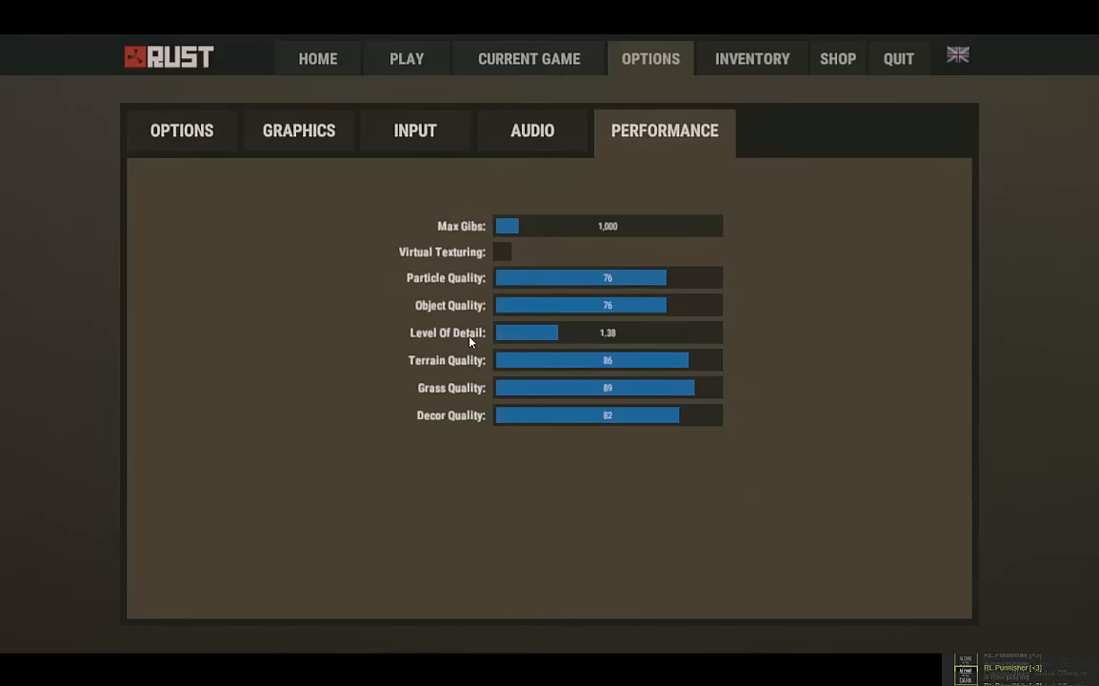
{"action": "left_click_drag", "start_coordinate": [527, 333], "coordinate": [502, 332]}
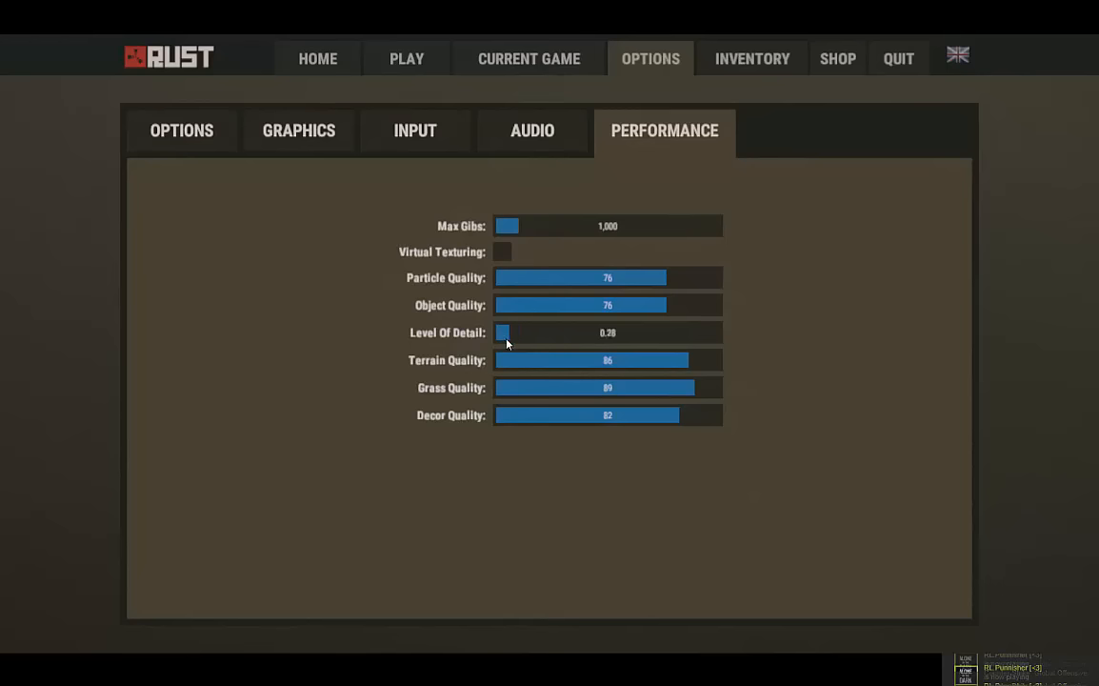
{"action": "left_click_drag", "start_coordinate": [505, 332], "coordinate": [514, 332]}
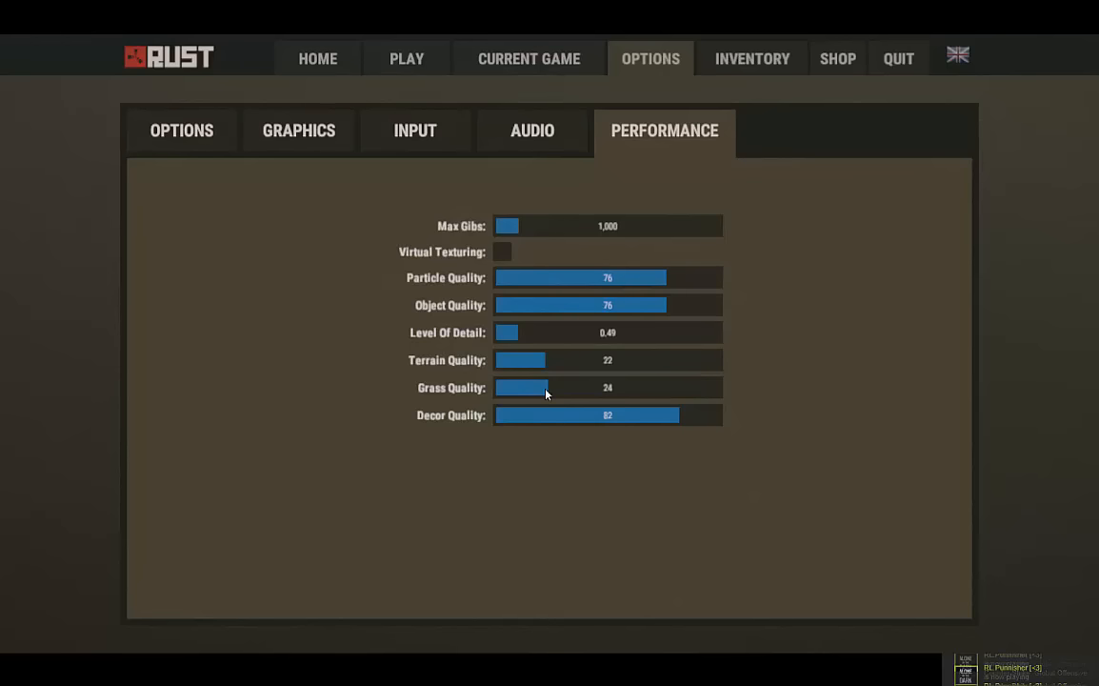
{"action": "left_click_drag", "start_coordinate": [548, 388], "coordinate": [582, 387]}
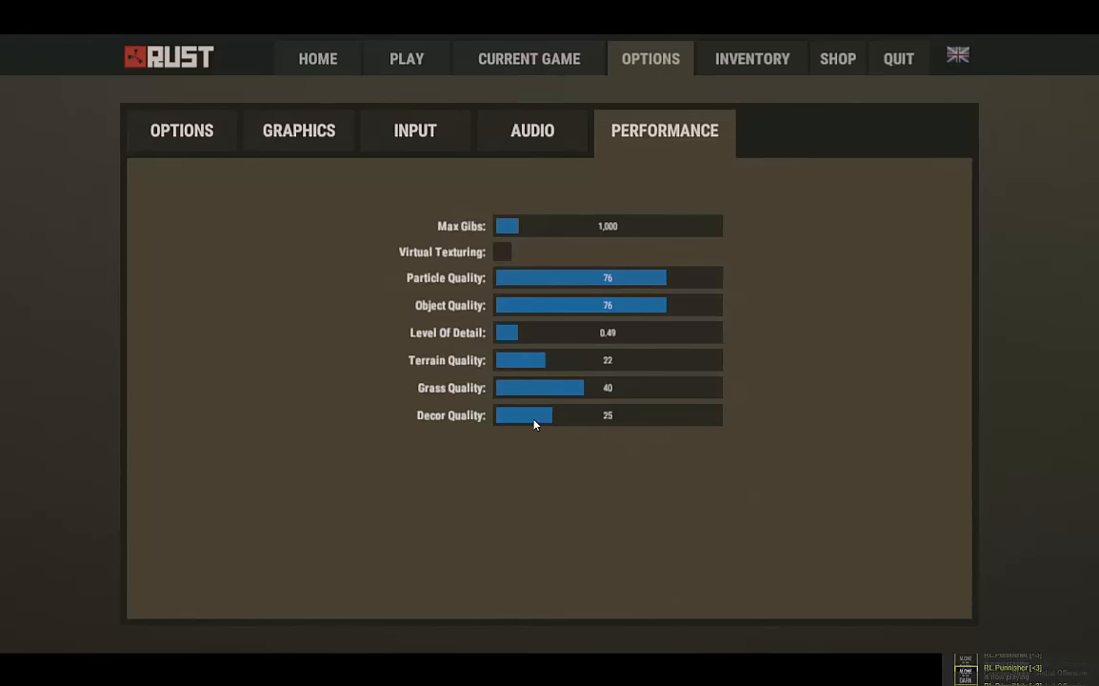
{"action": "key", "text": "Escape"}
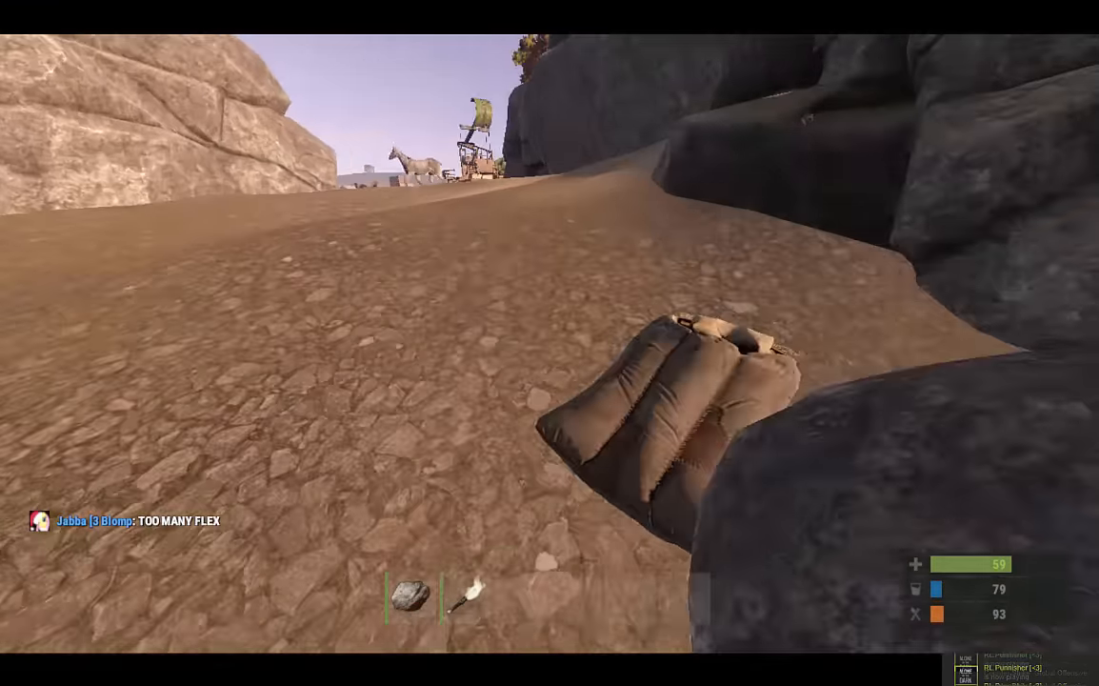
Play in the world, lower decor quality to 22, and return to the Home screen
{"action": "key", "text": "Tab"}
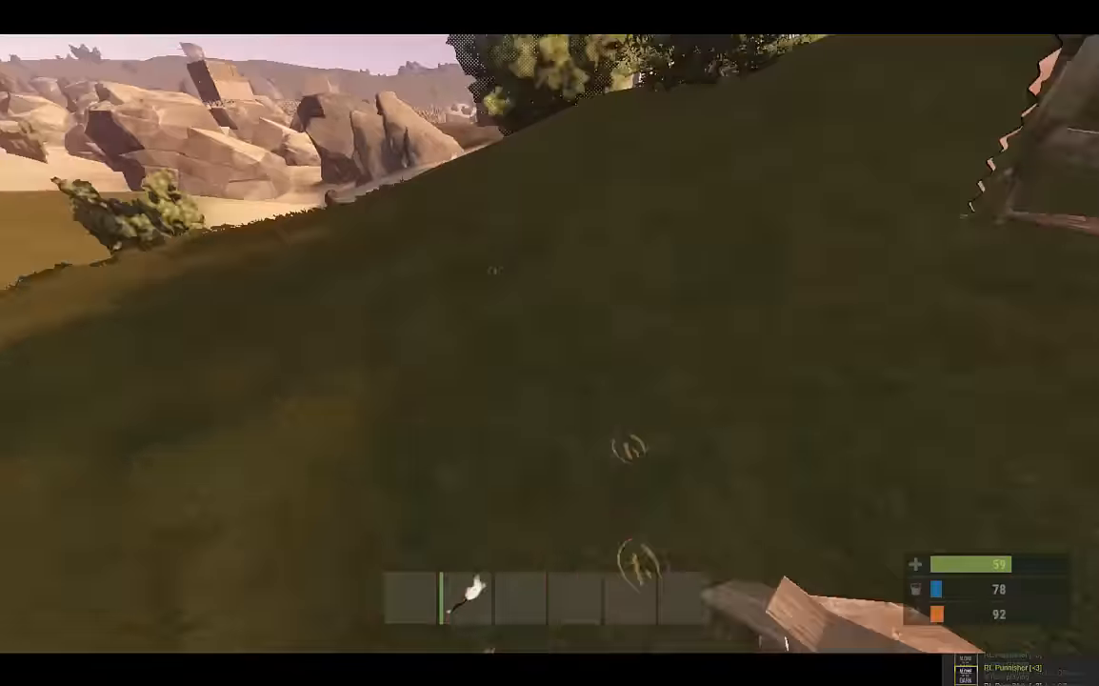
{"action": "key", "text": "Tab"}
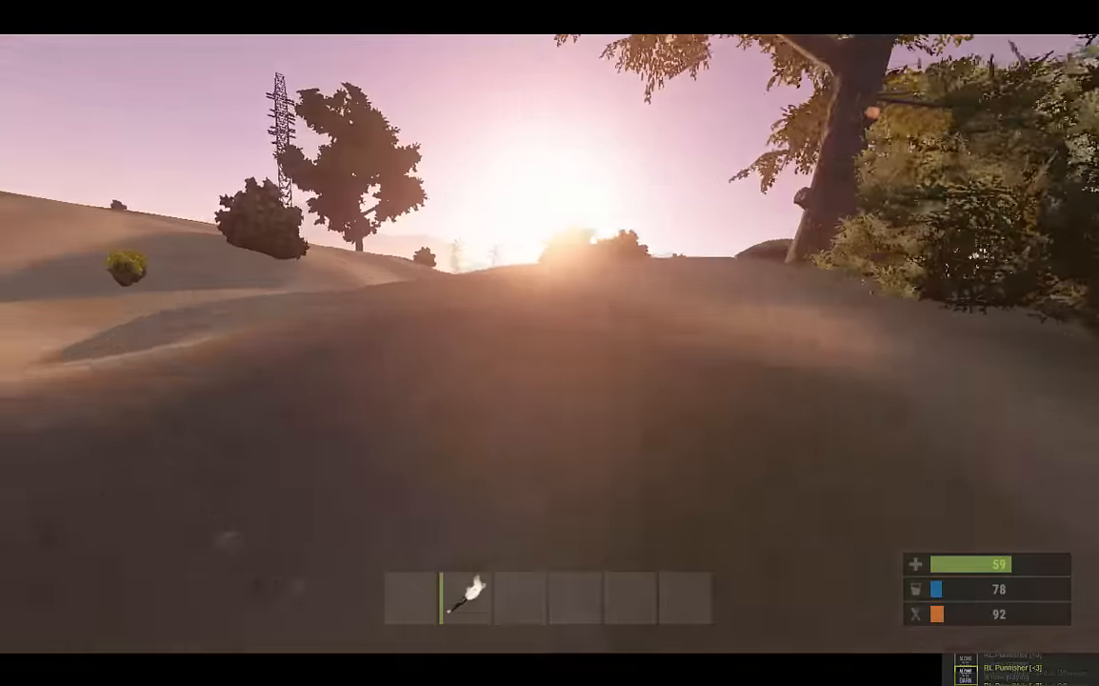
{"action": "key", "text": "Tab"}
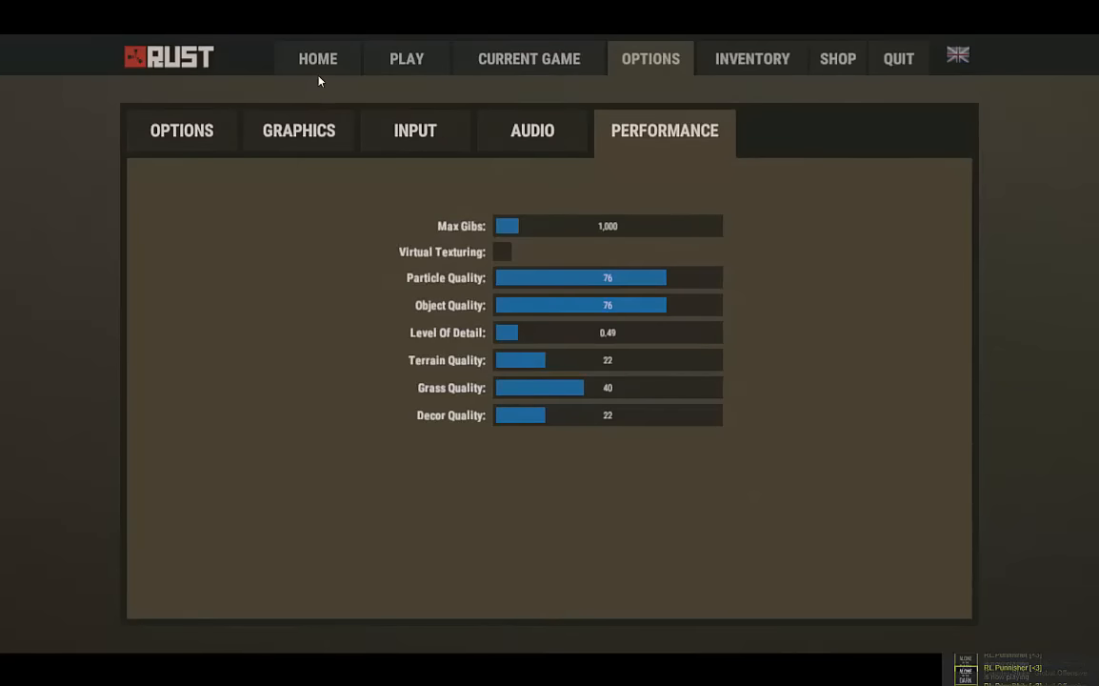
{"action": "left_click", "coordinate": [318, 58]}
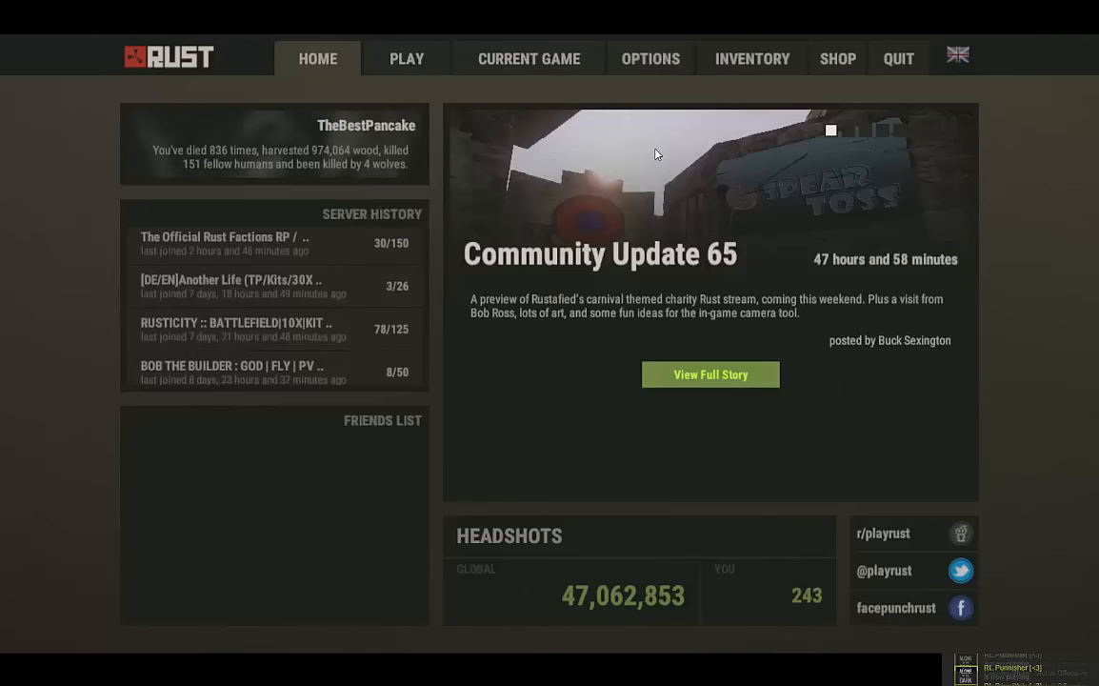